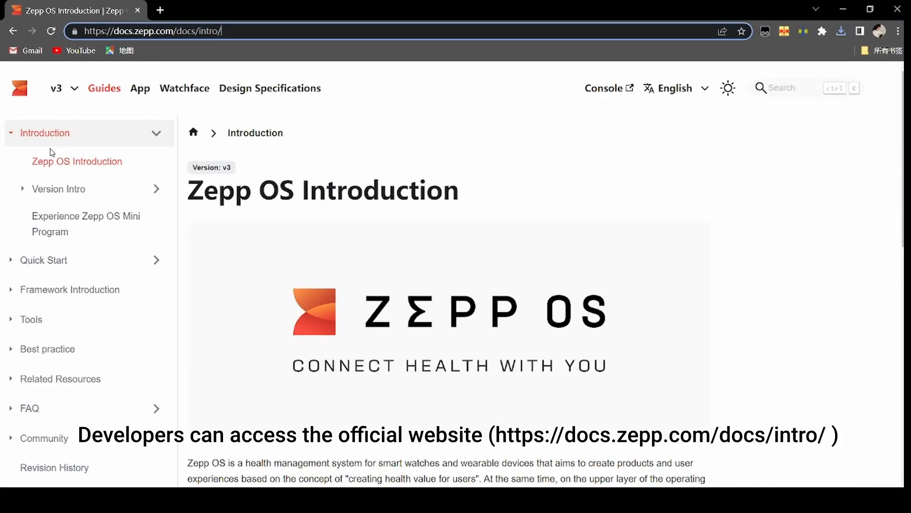
Step: Navigate Quick Start > Environmental Preparation and scroll to the Executing script section
left_click(43, 260)
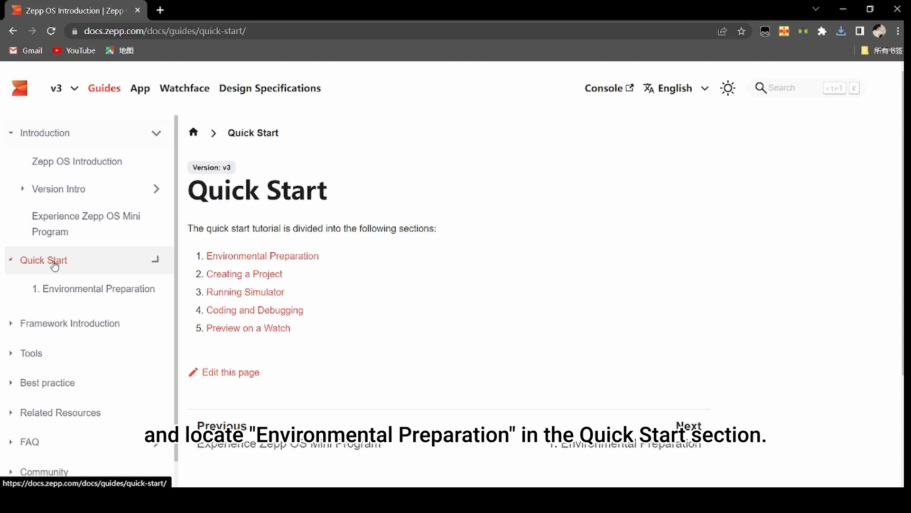
left_click(99, 289)
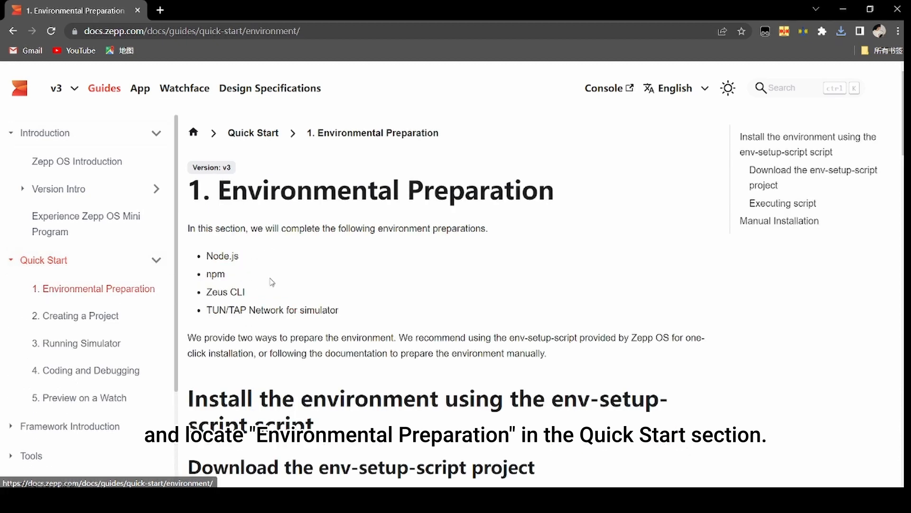
scroll("down", 3)
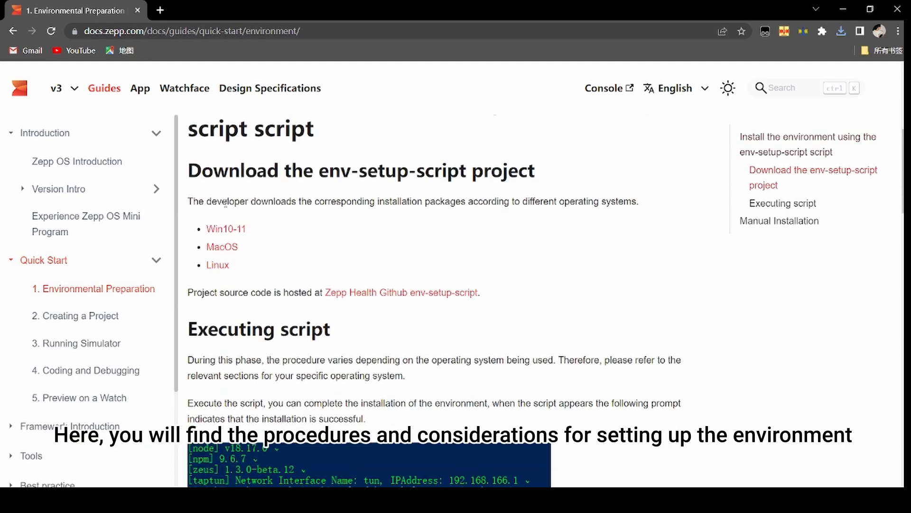
scroll("down", 3)
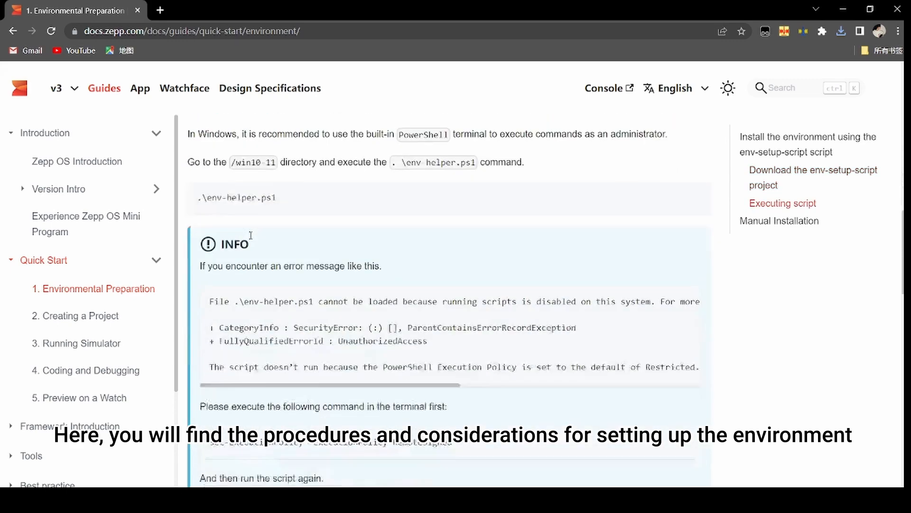
scroll("down", 3)
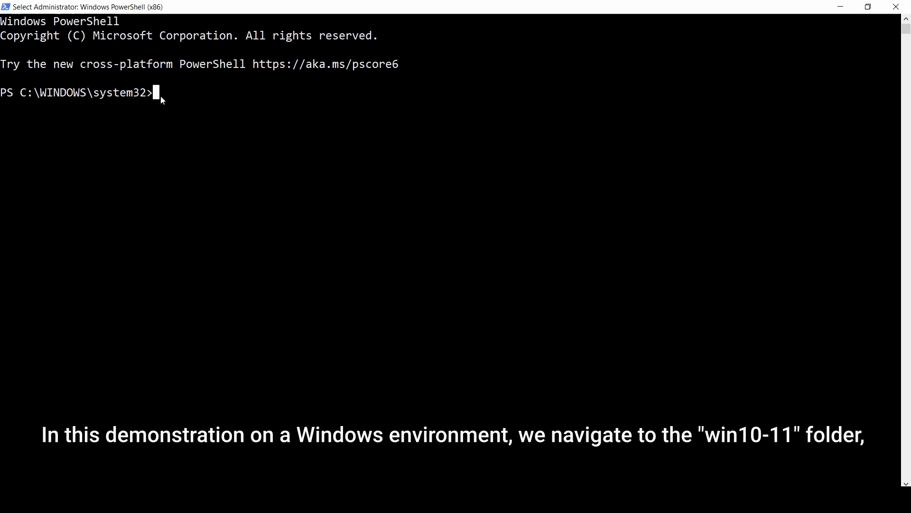
Step: Change into the win10-11 folder and attempt to run .\env-helper.ps1
type("cd C:\\Users\\test\\Downloads\\env-helper-win10-11\\win10-11")
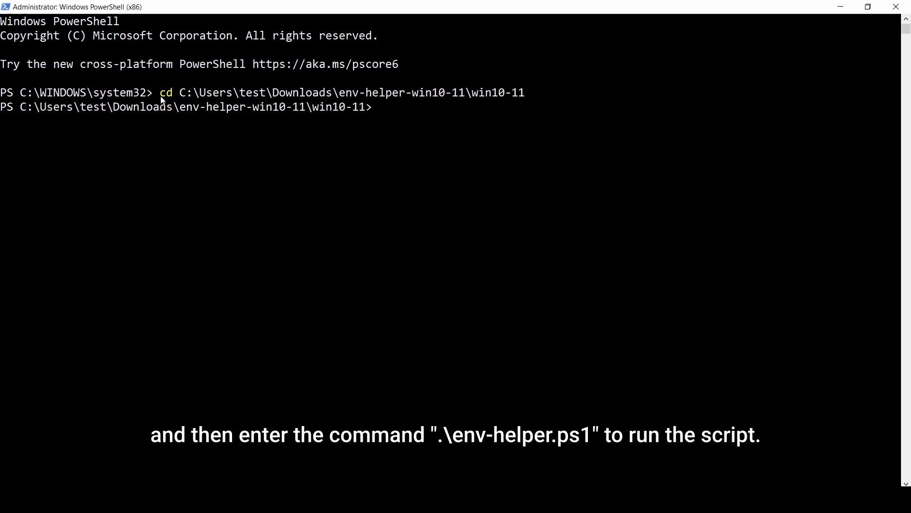
type(".\\e")
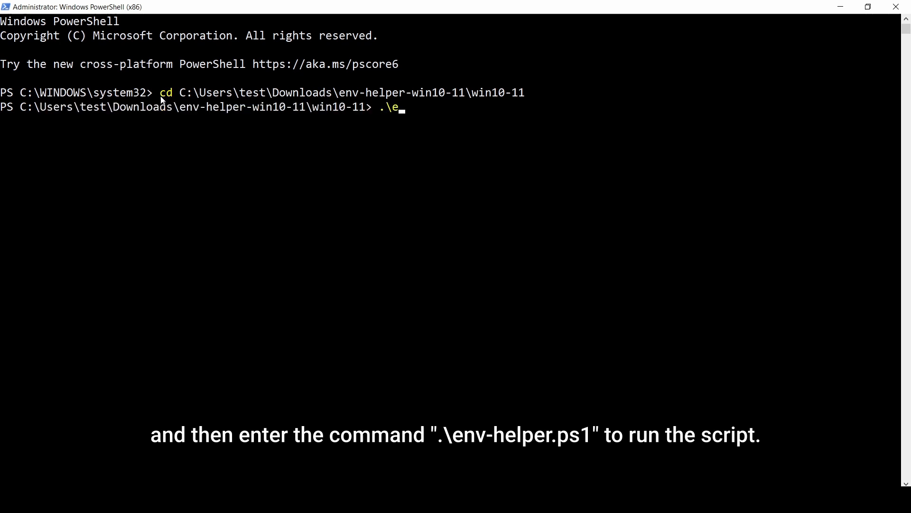
type("nv-helper.ps1")
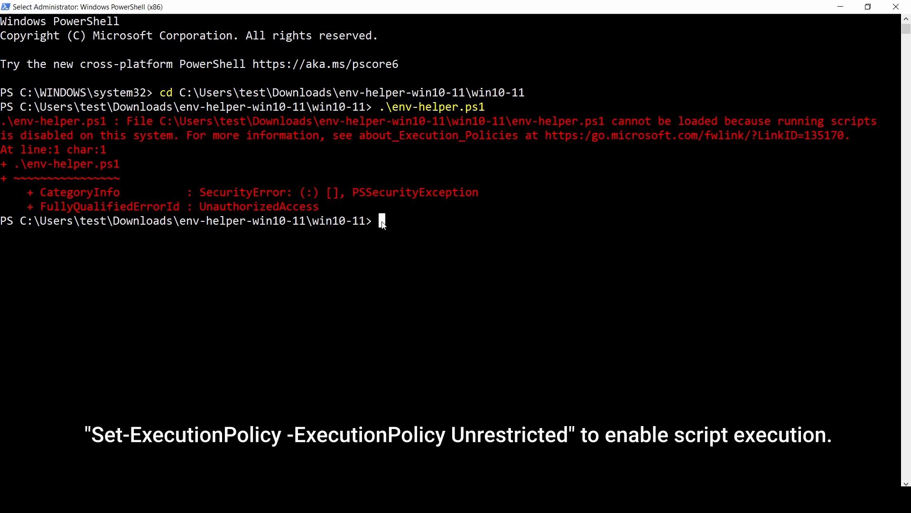
Step: Set the execution policy to Unrestricted, answer A, and run .\env-helper.ps1
type("Set-ExecutionPolicy -ExecutionPolicy Unrestricted #or Bypass")
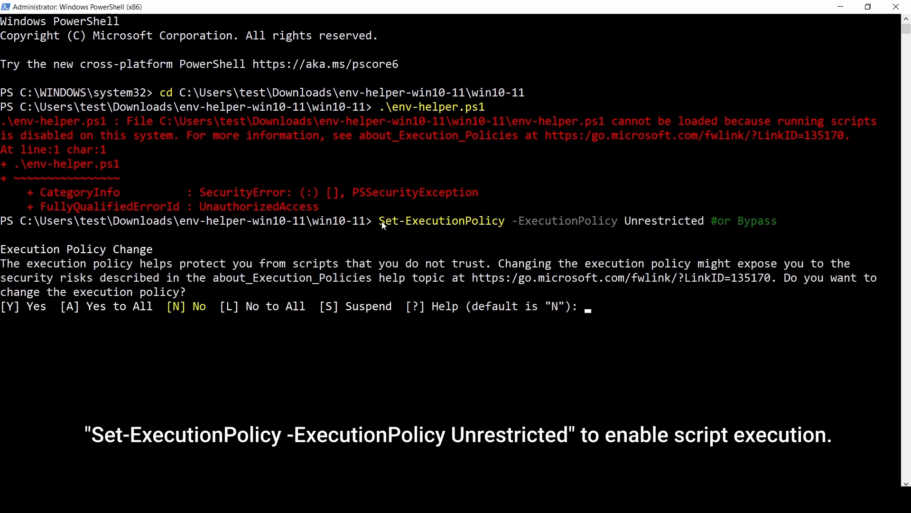
type("A")
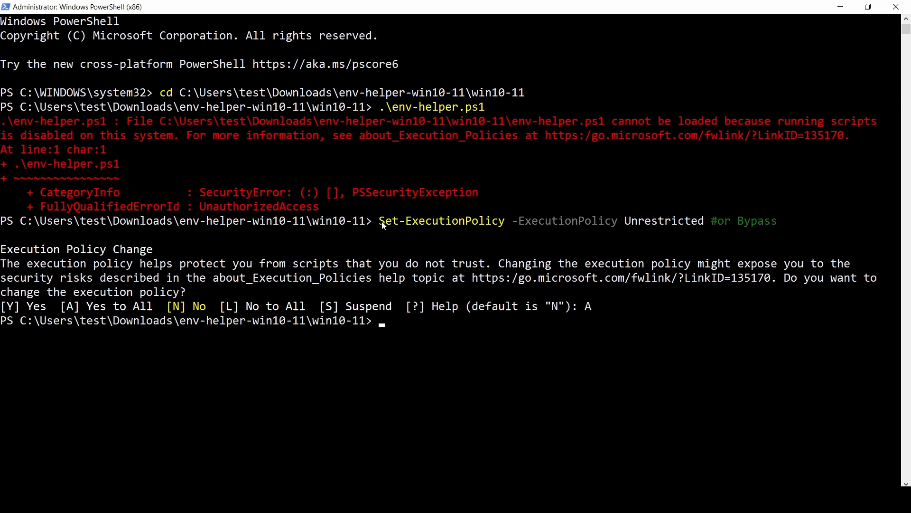
type(".\\")
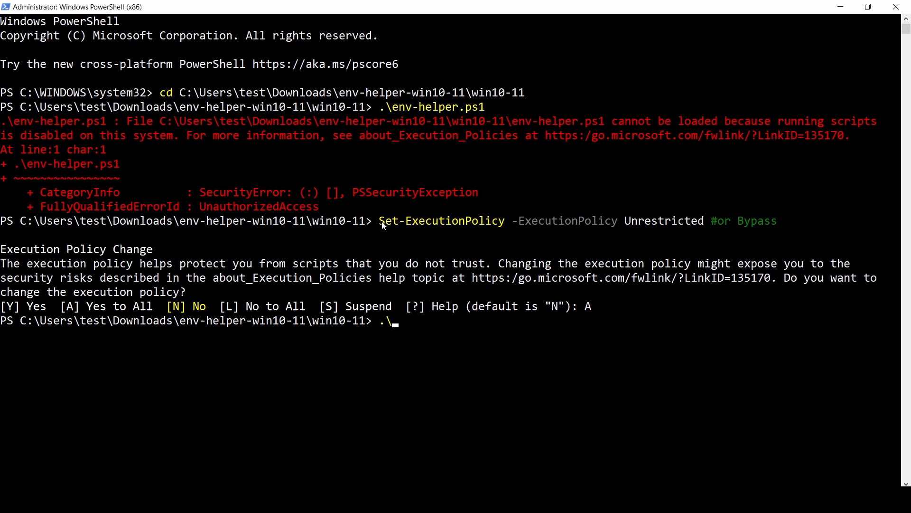
type("env-helper.ps1")
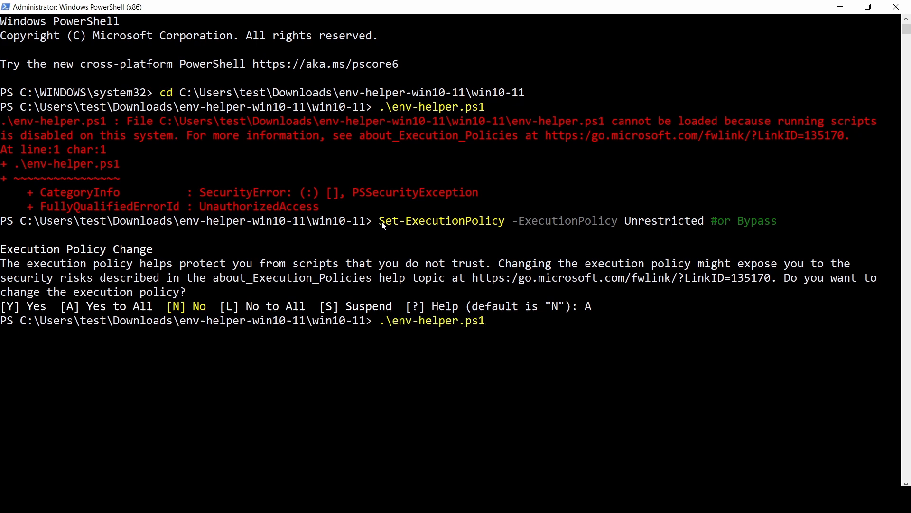
key("Enter")
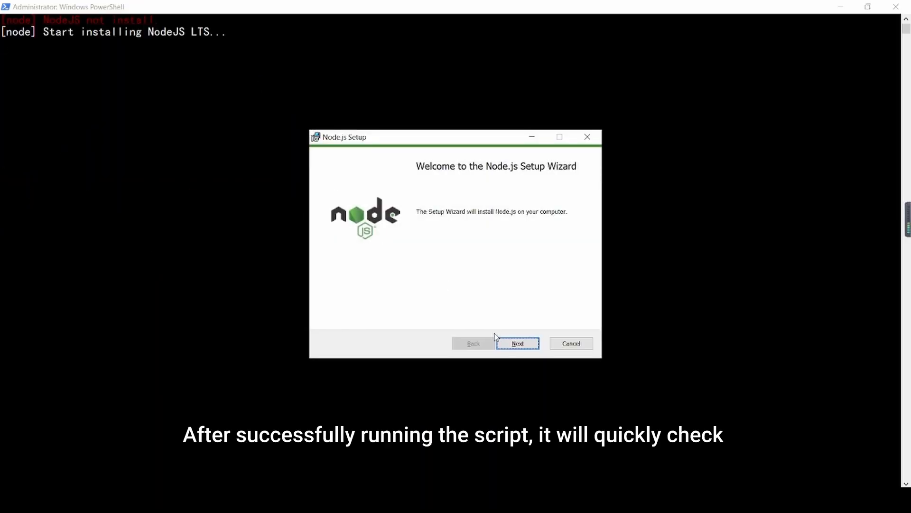
Step: Accept the Node.js Setup Wizard defaults and complete the TAP-Windows 9.21.2 installation
left_click(517, 343)
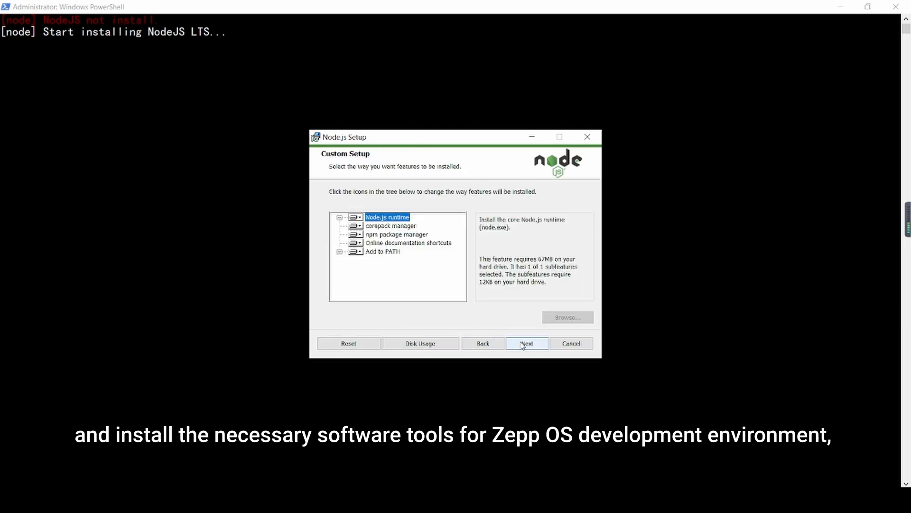
left_click(526, 343)
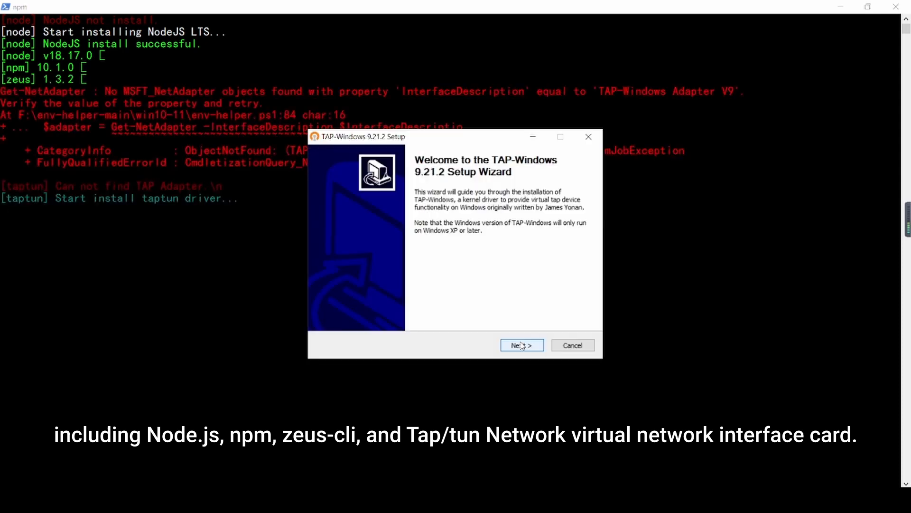
left_click(521, 345)
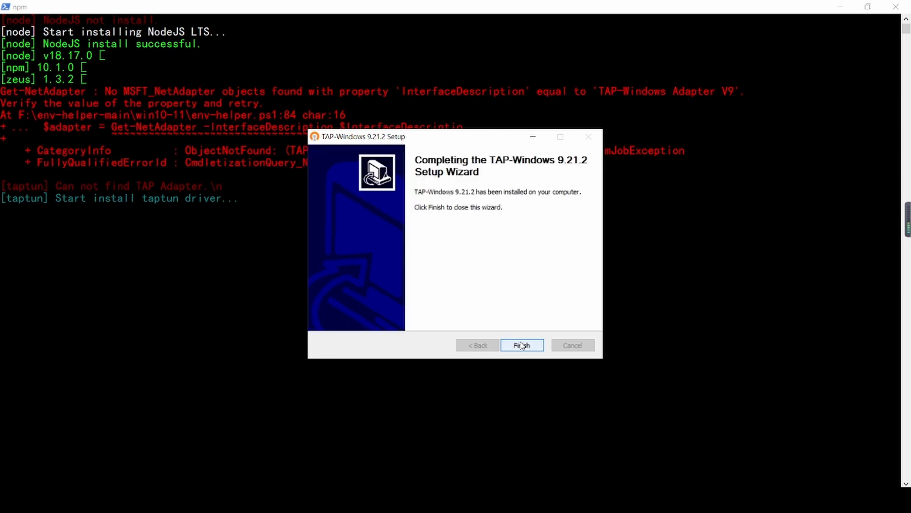
left_click(521, 345)
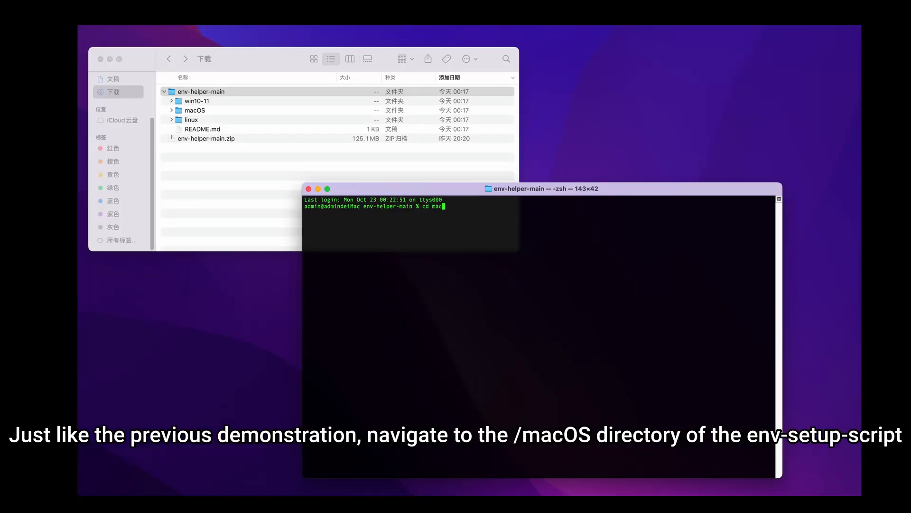
Step: Change into the macOS folder and run env-helper.sh with sudo bash
type("OD")
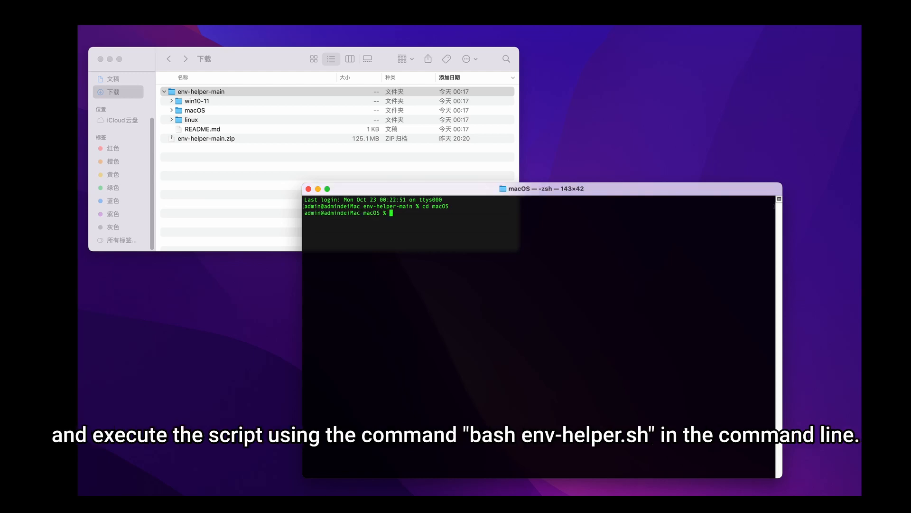
type("sudo")
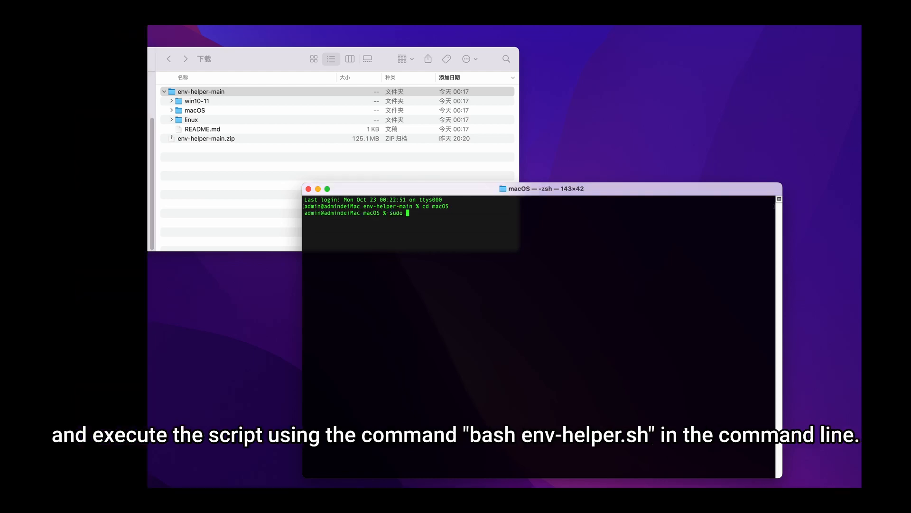
type("bash env-helper.sh")
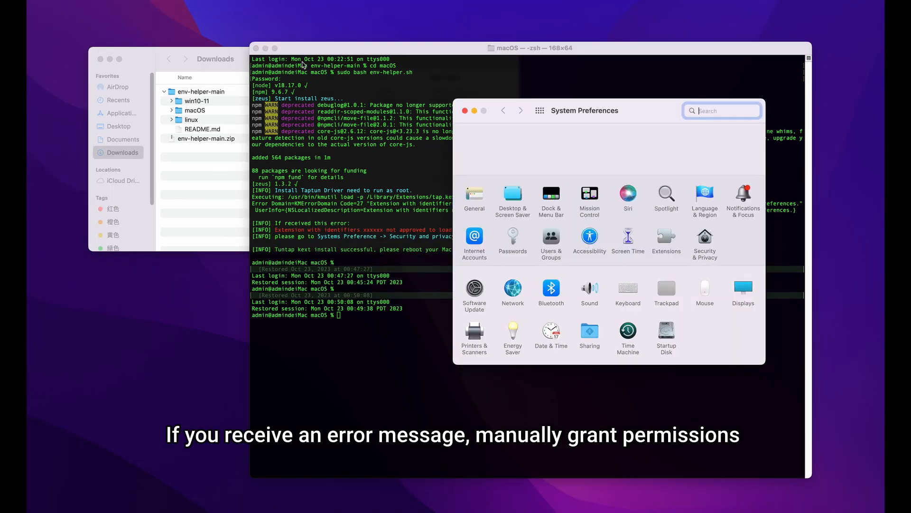
Step: Unlock Security & Privacy with the password, then start the sudo command on Ubuntu
left_click(703, 241)
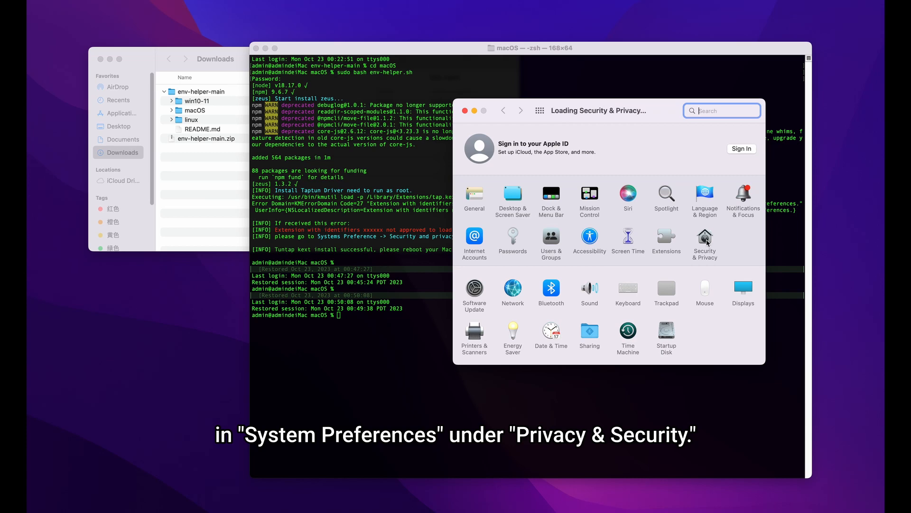
left_click(704, 241)
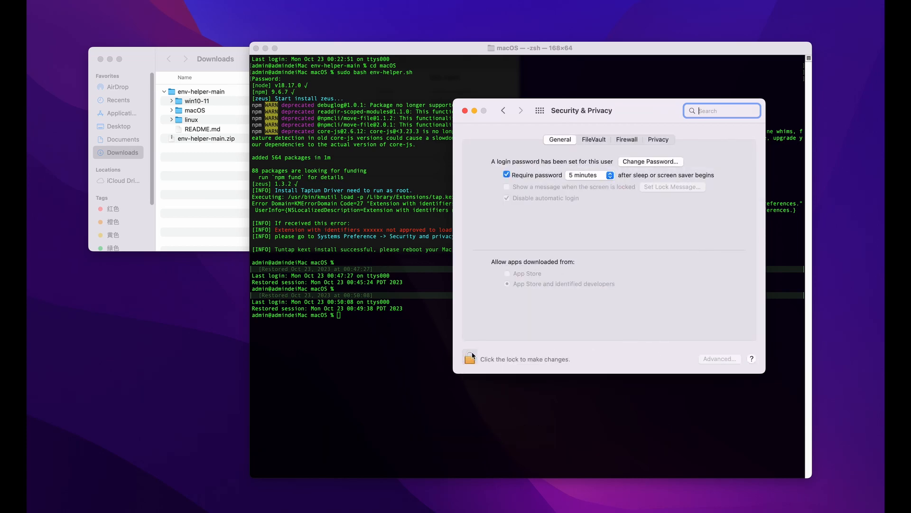
left_click(470, 356)
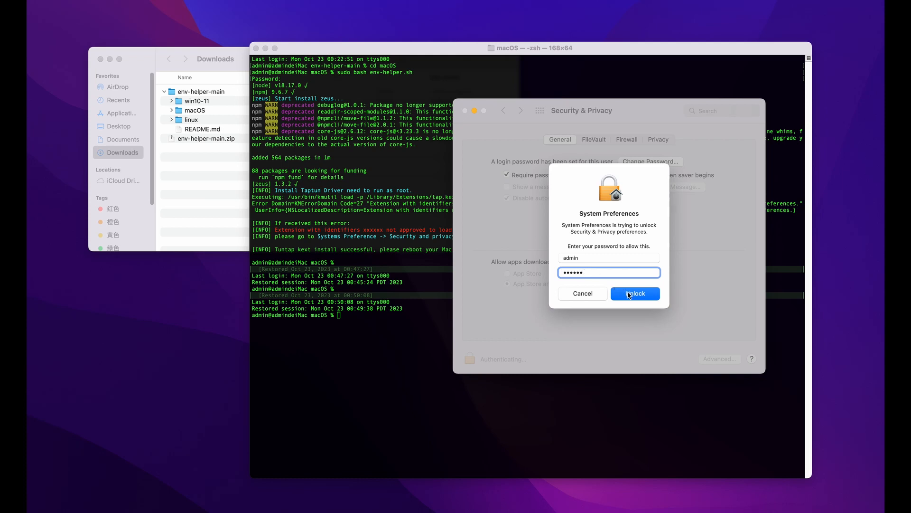
left_click(635, 293)
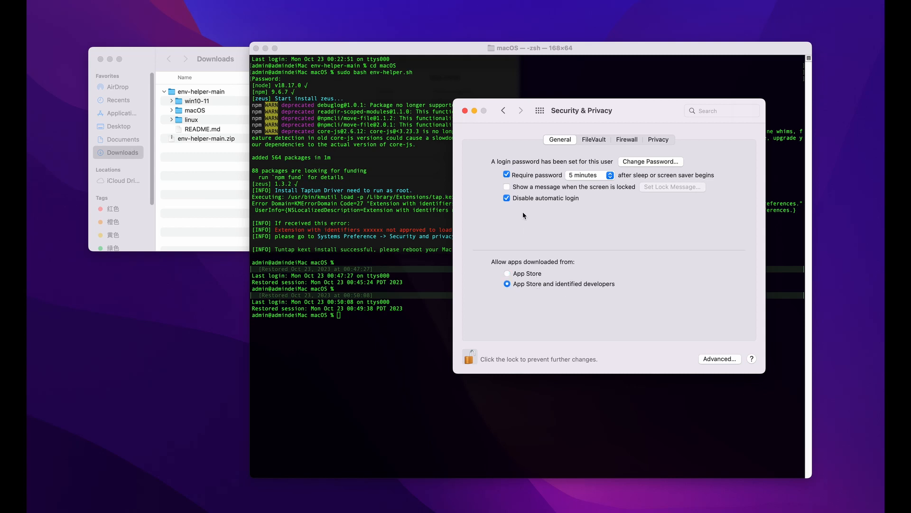
mouse_move(466, 110)
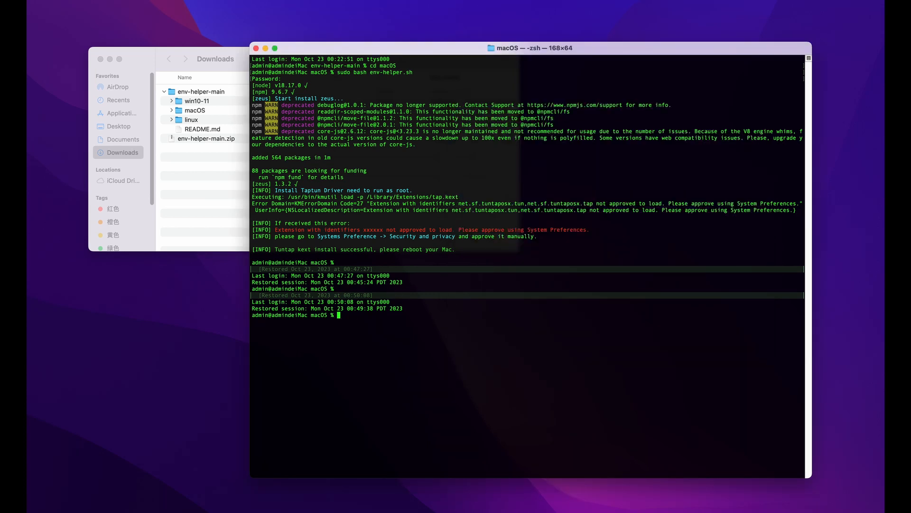
type("sud")
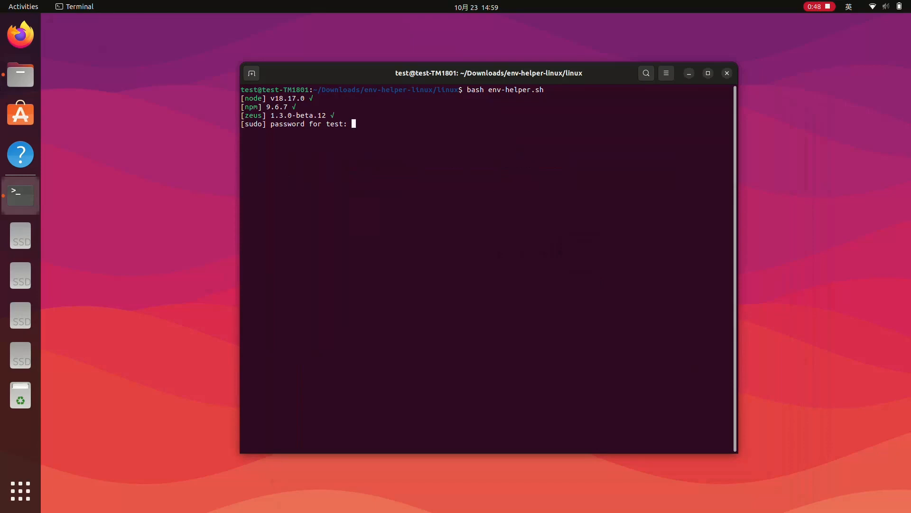
Step: Submit the sudo password for env-helper.sh in the linux folder
key("Return")
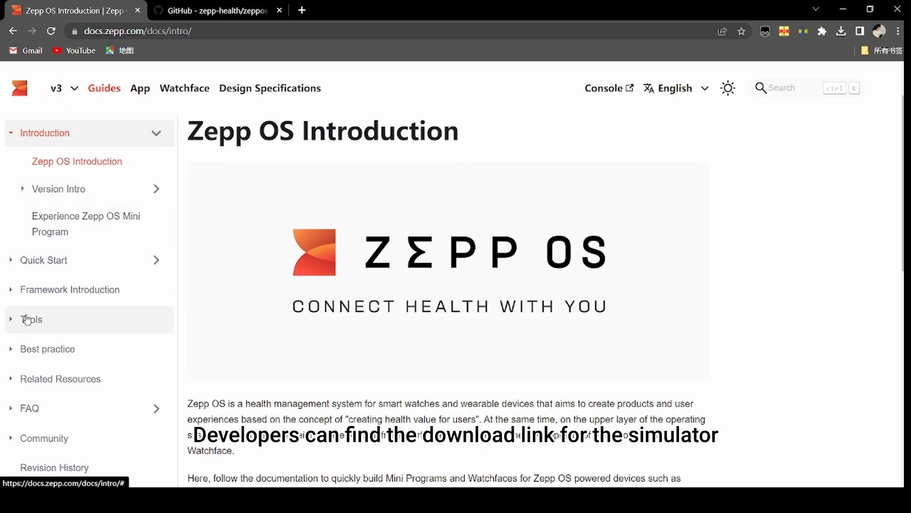
Step: Navigate Tools > Simulator > Download to reach the Simulator 1.2.2 download page
left_click(31, 319)
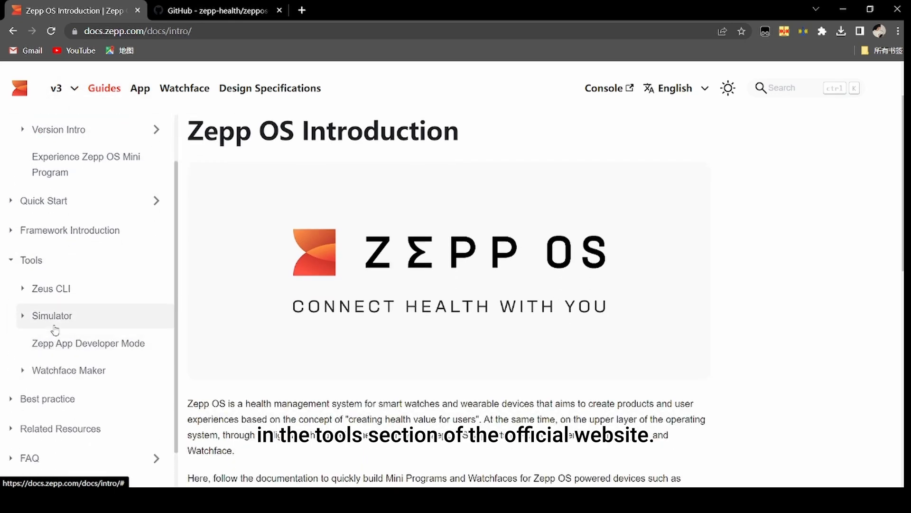
left_click(52, 315)
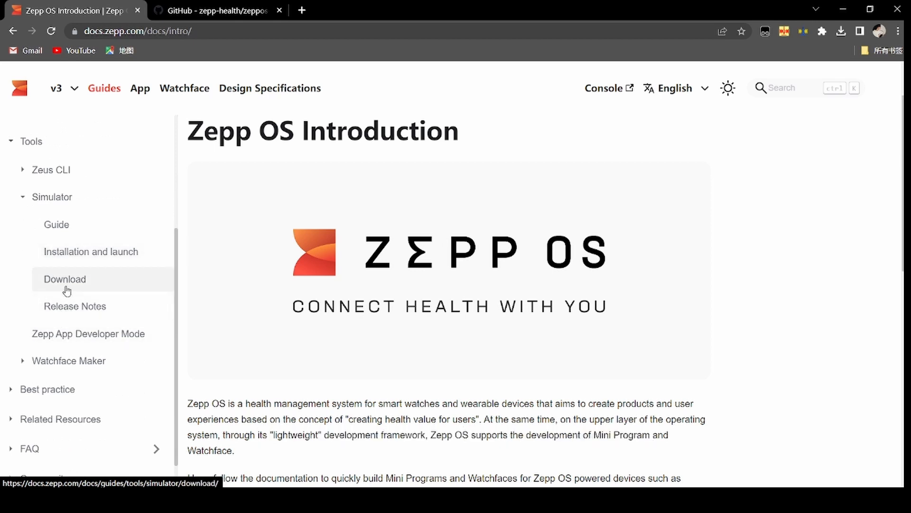
left_click(64, 279)
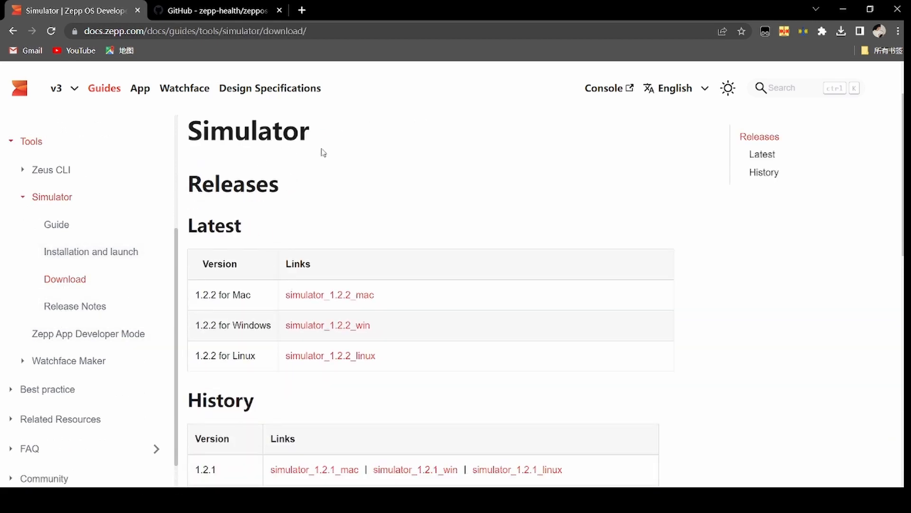
mouse_move(443, 255)
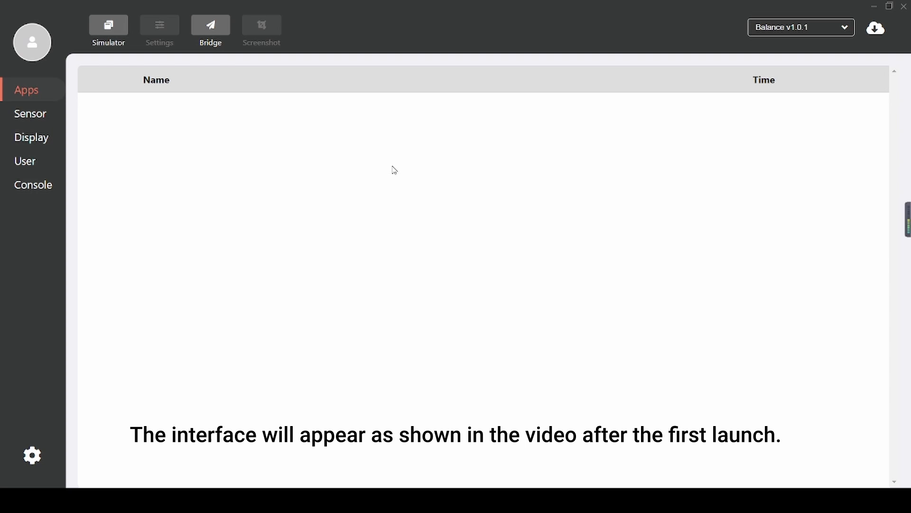
mouse_move(718, 48)
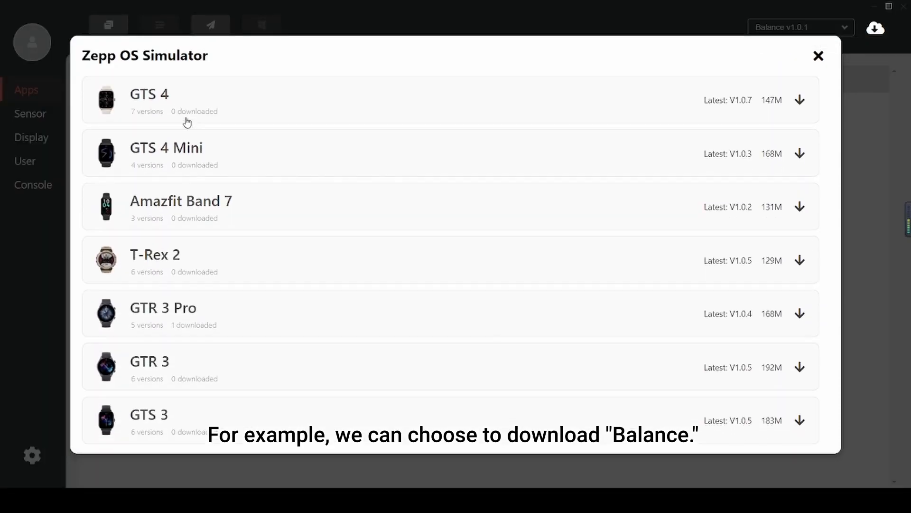
Step: Finish the Balance device download and launch the simulator window
scroll("down", 3)
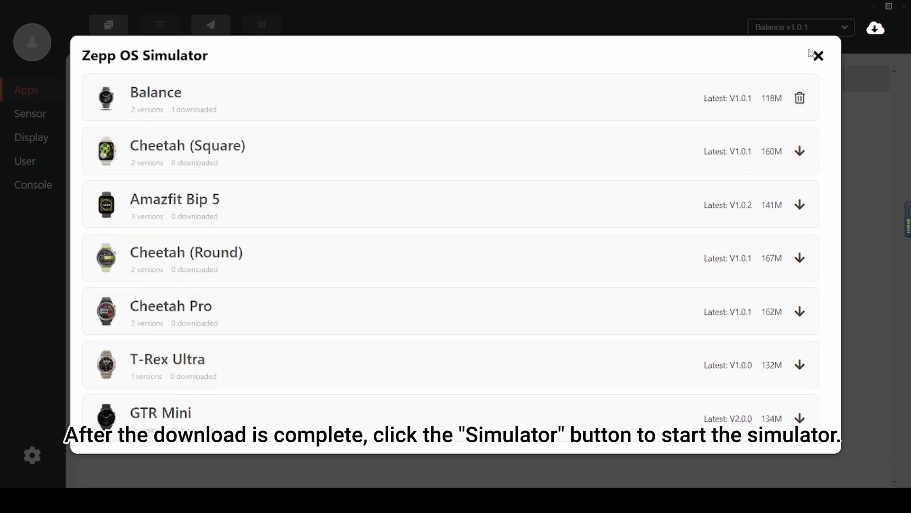
left_click(108, 26)
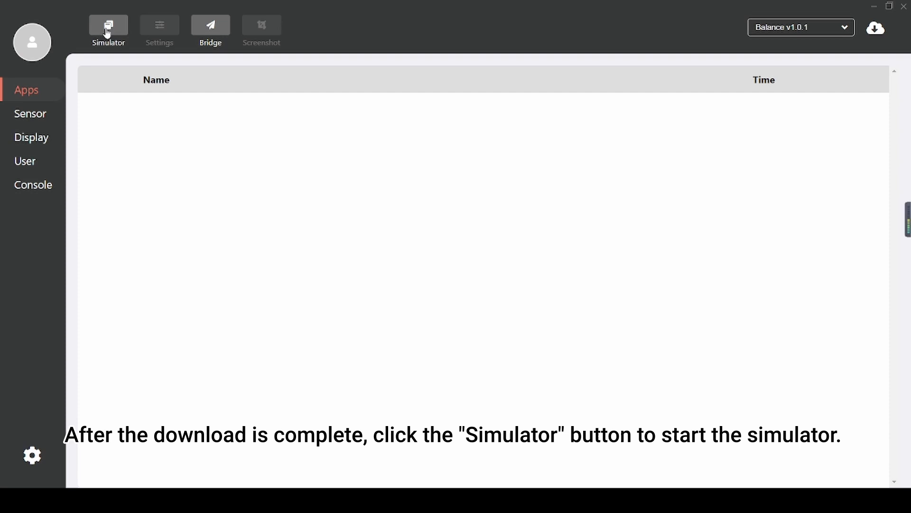
left_click(109, 26)
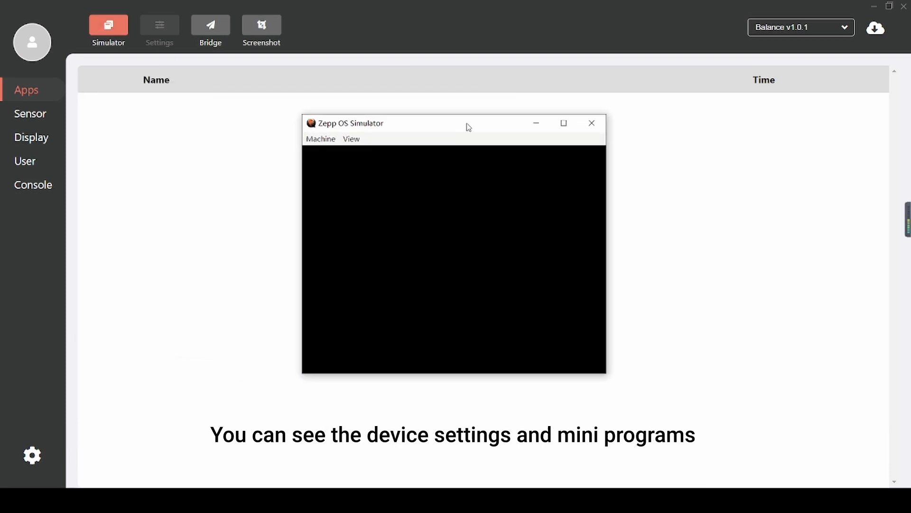
key("Home")
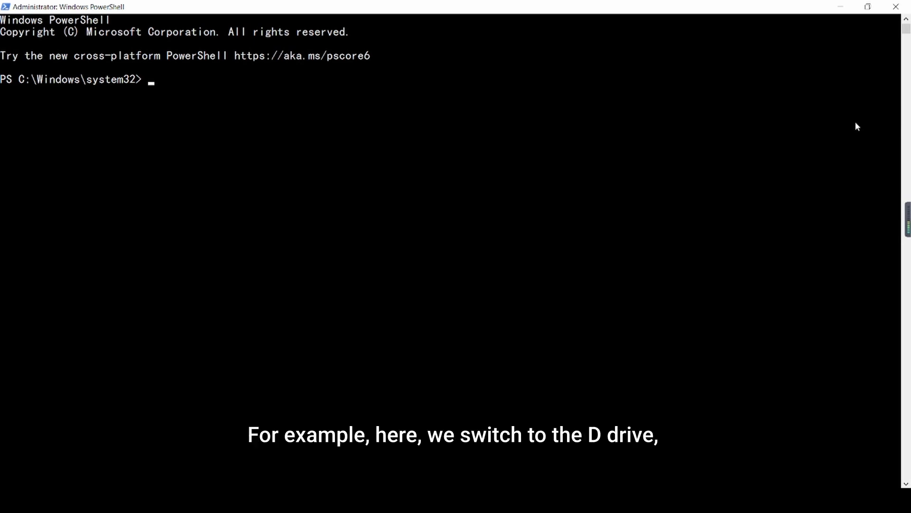
Step: On drive D, run zeus create hello-world with the OS 3.0 API and Hello World template
type("cd d:")
type("ze")
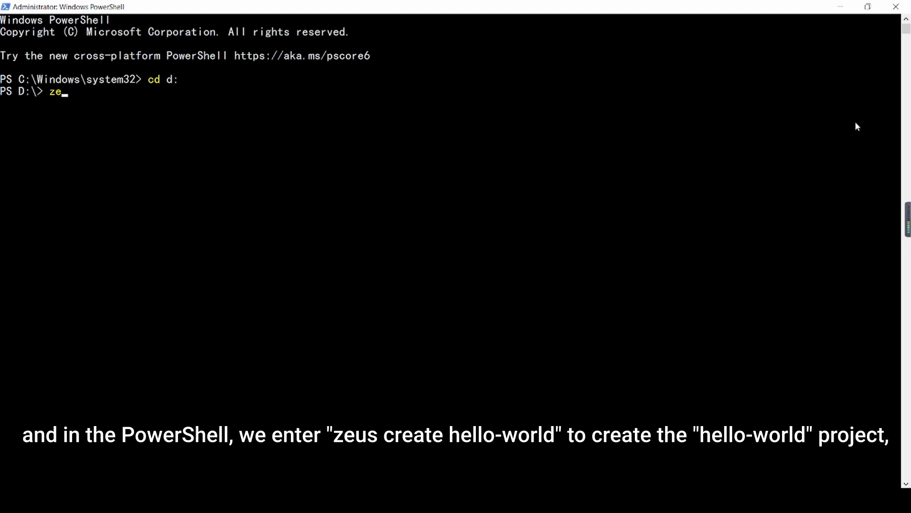
type("us create hello-world")
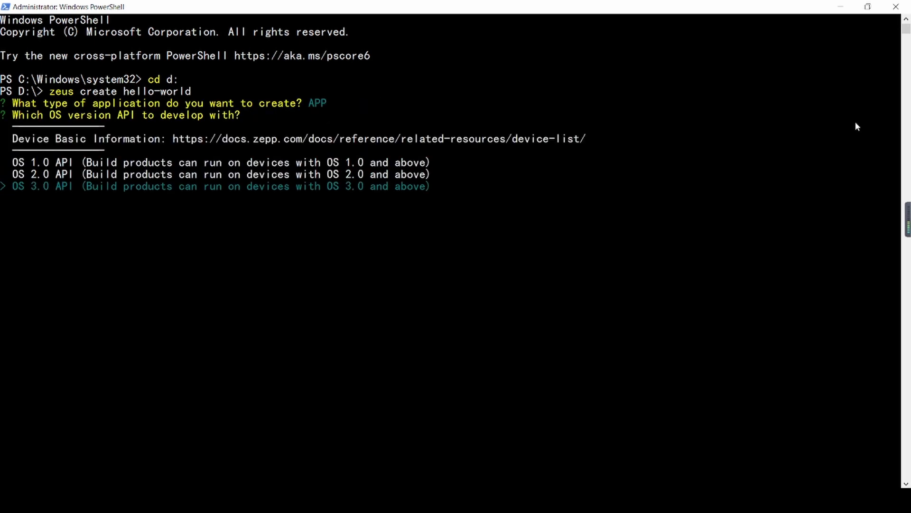
key("enter")
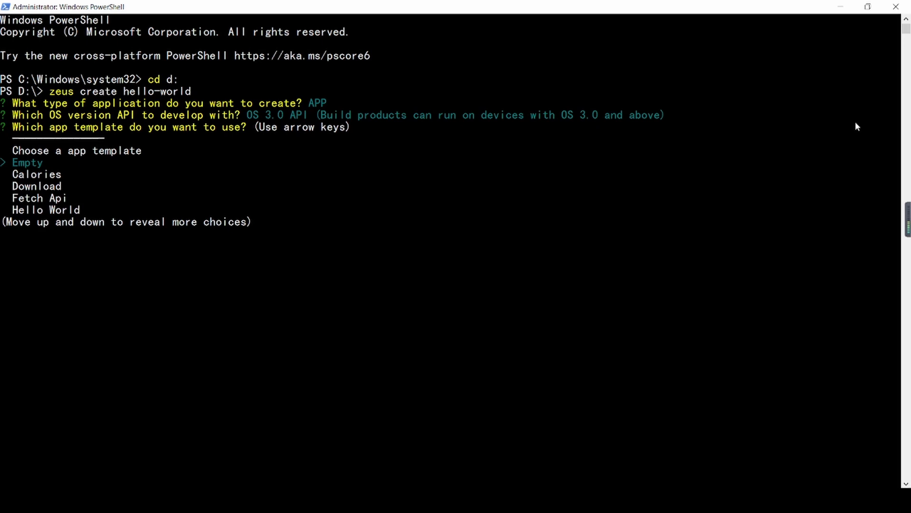
key("Down")
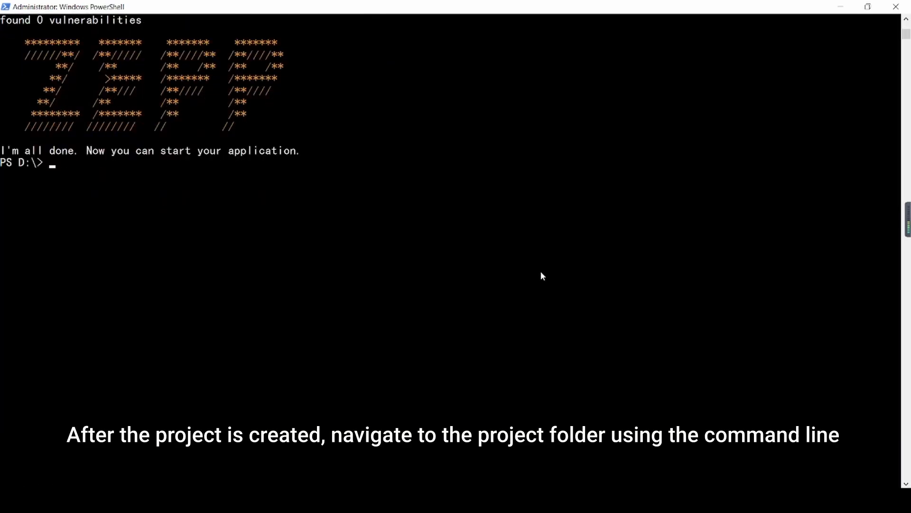
Step: Change into hello-world and run zeus dev targeting Amazfit Balance
type("cd")
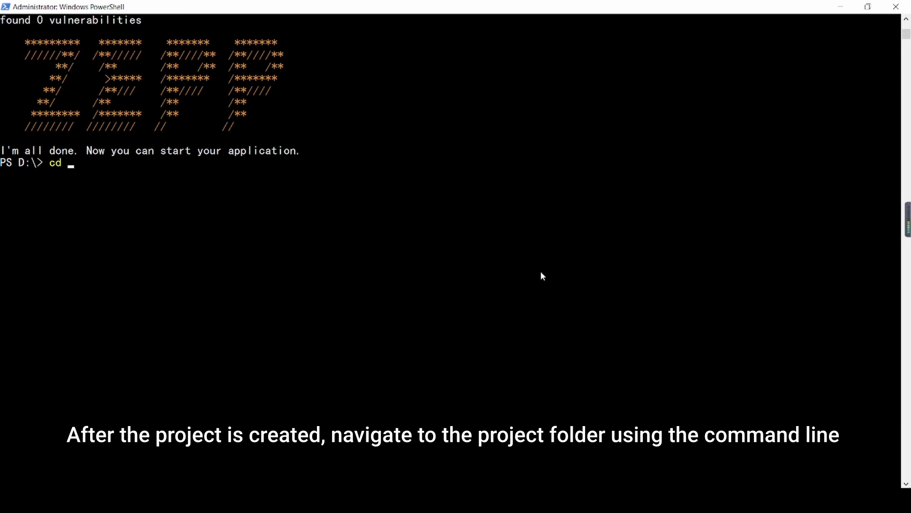
type(".\\hello-world\\")
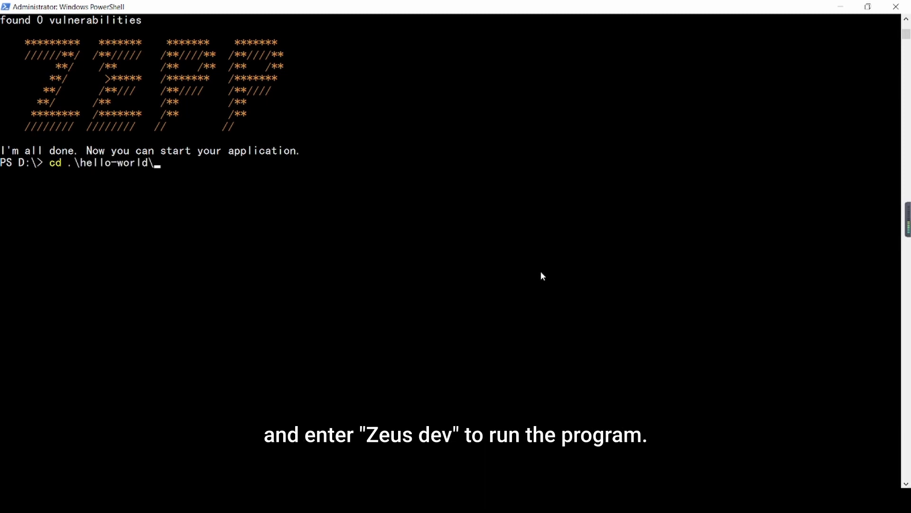
type("zeus dev")
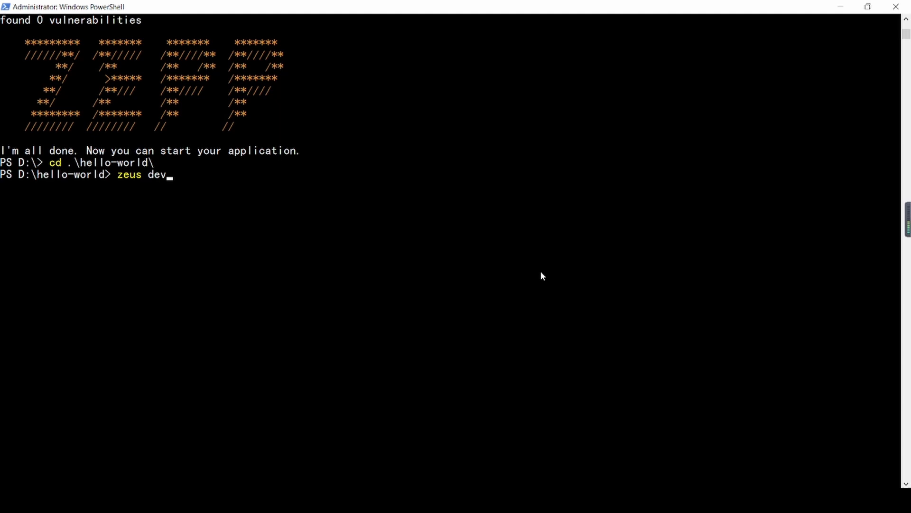
key("enter")
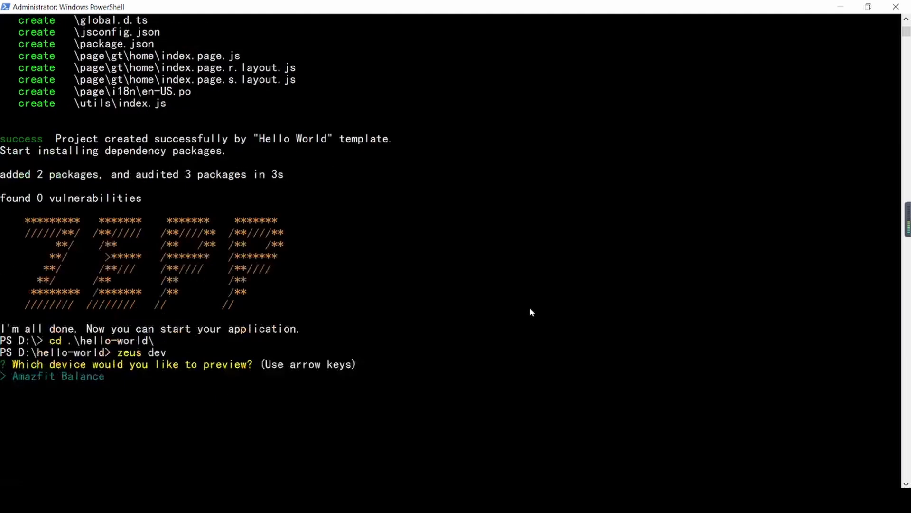
key("enter")
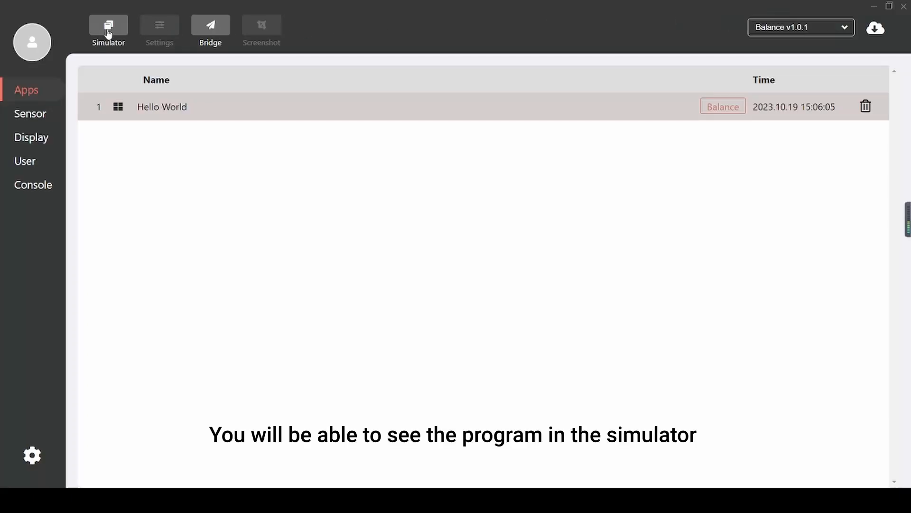
Step: Start the simulator so the Hello World app runs on Balance
left_click(108, 26)
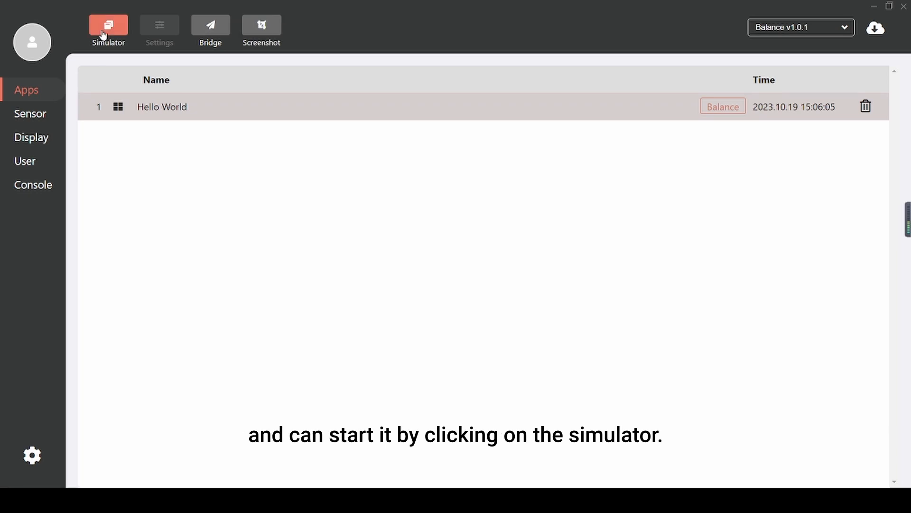
left_click(108, 27)
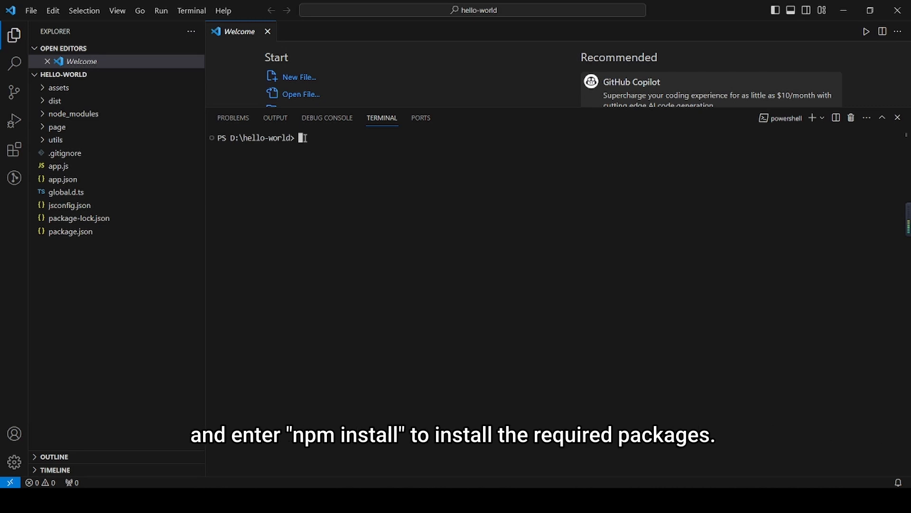
Step: Run npm install then zeus dev in the hello-world terminal, previewing on Amazfit Balance
type("npm install")
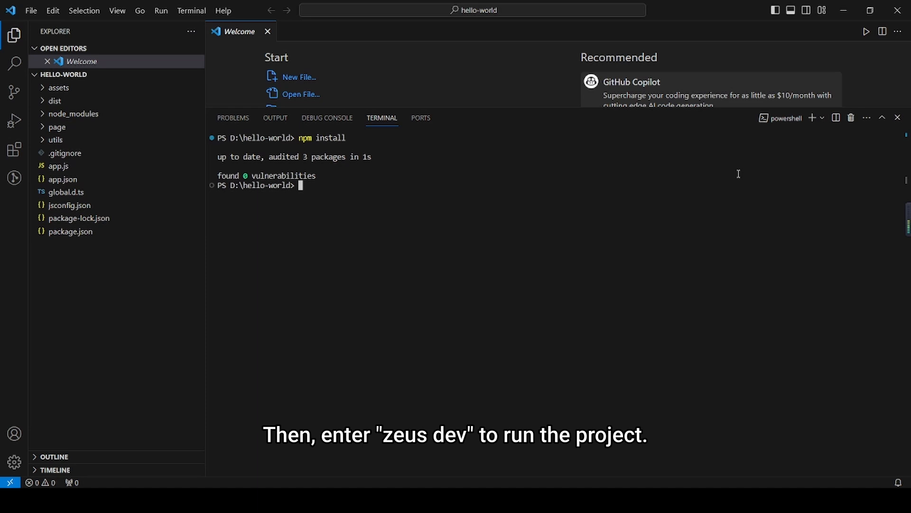
type("zeus dev")
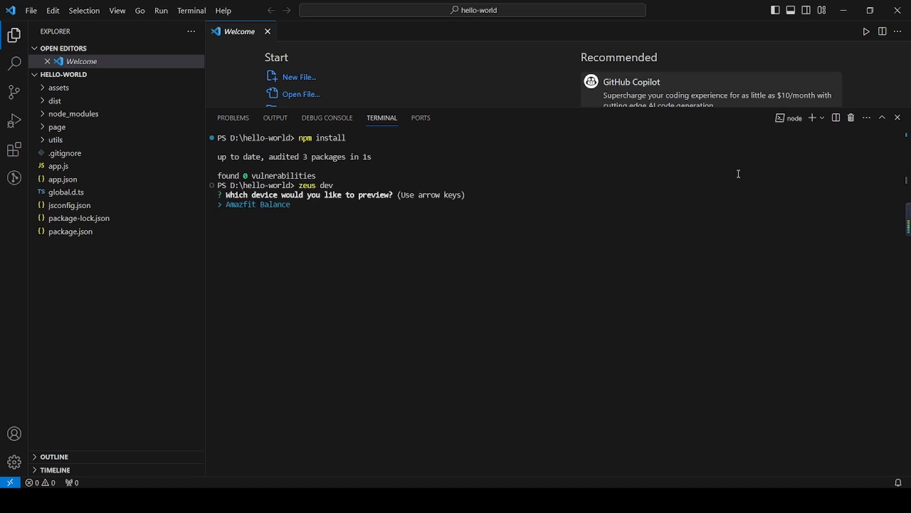
key("enter")
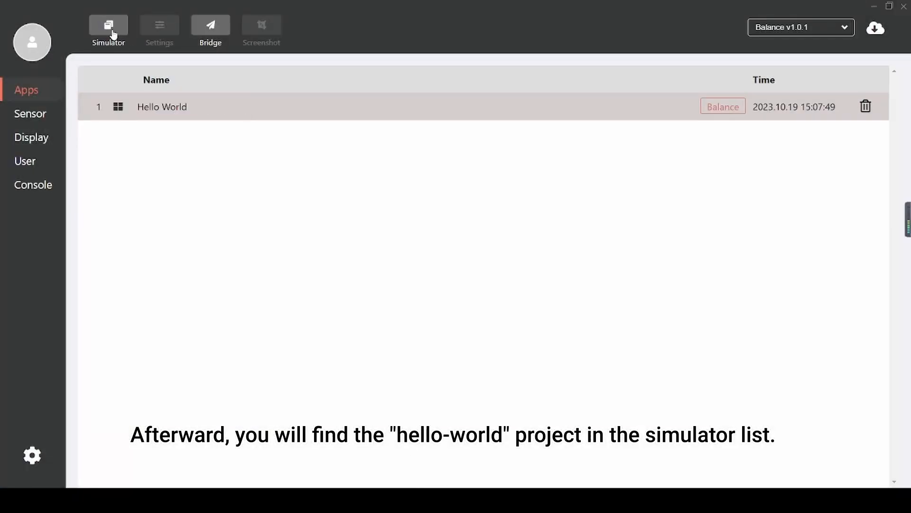
Step: Launch the simulator so the rebuilt Hello World app runs on the watch screen
left_click(108, 28)
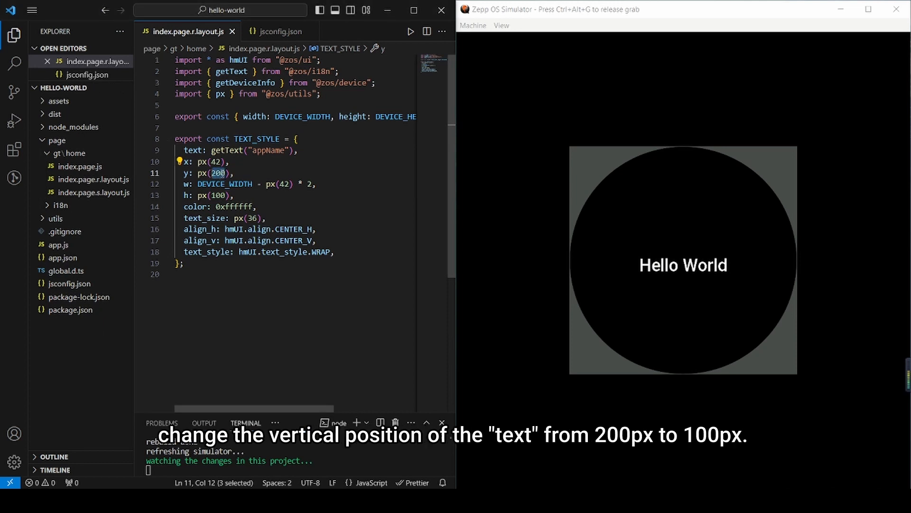
Step: Change the text's y position from px(200) to px(100) and save to refresh the simulator
type("100")
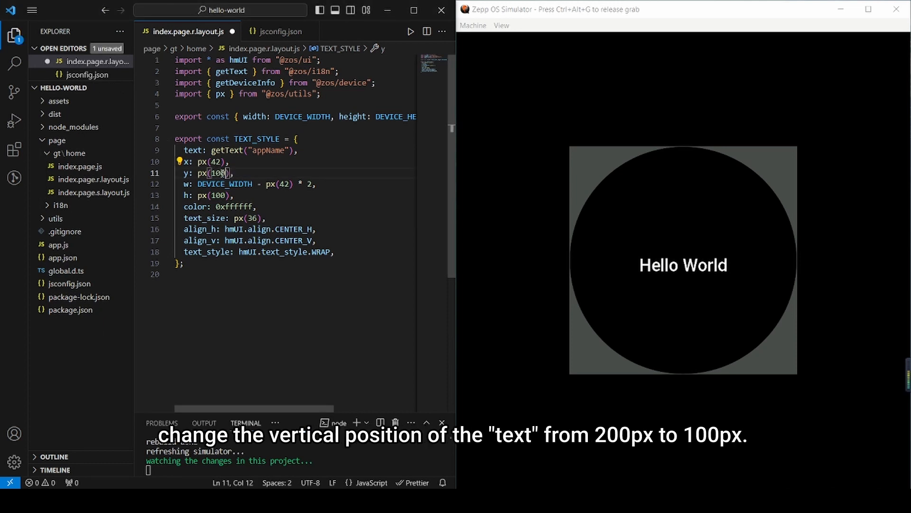
key("ctrl+s")
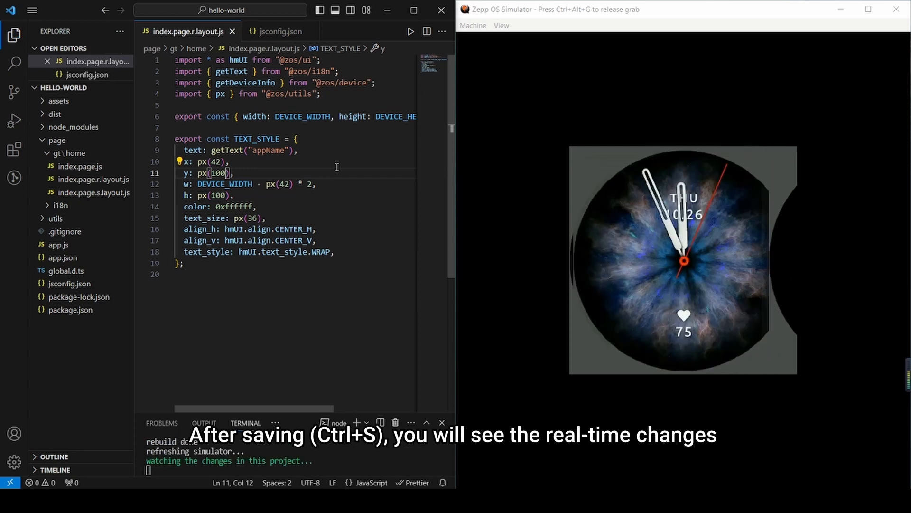
key("ctrl+s")
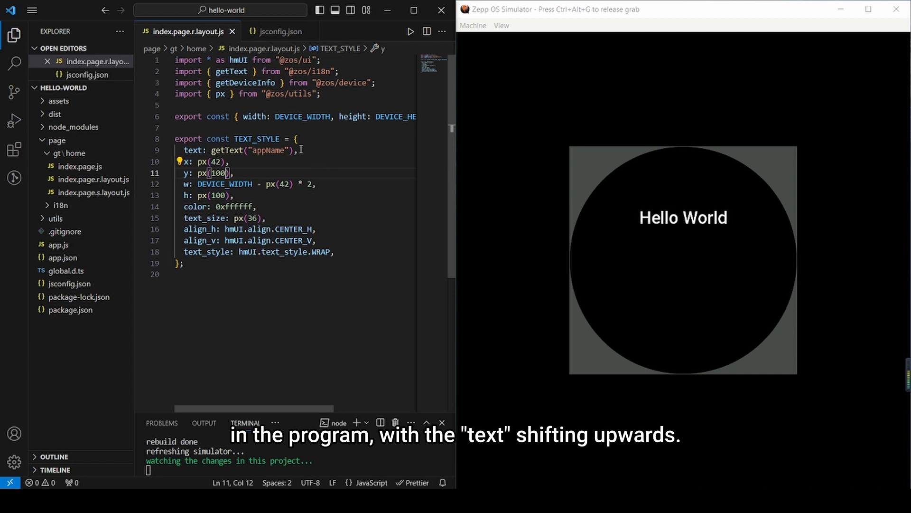
Step: Append + "Zepp OS" after getText("appName") on the text line
type("+")
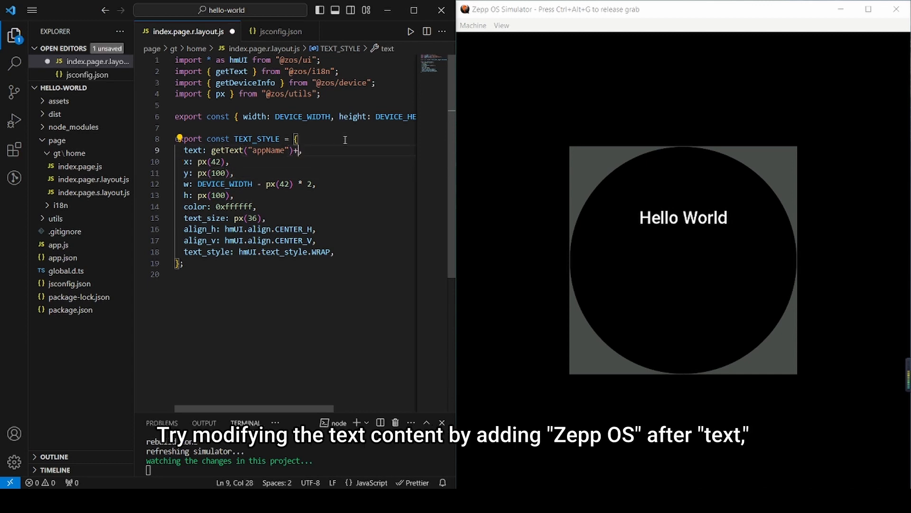
type("\"Ze")
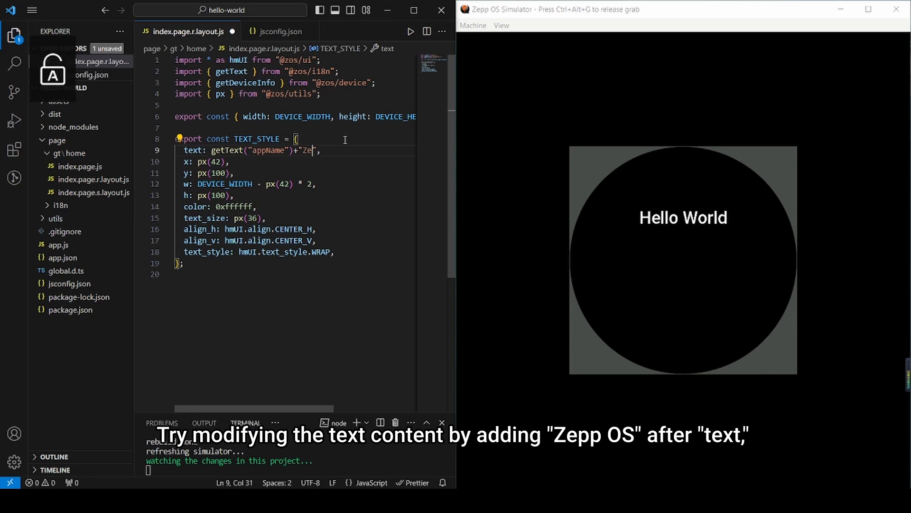
type("Zepp OS")
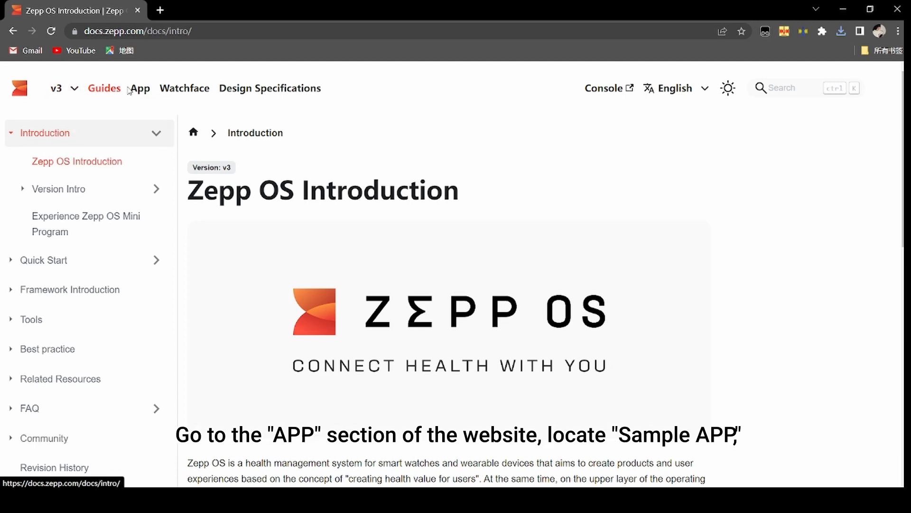
Step: Browse the docs' App section to the Sample App list and the Calories sample page
left_click(139, 87)
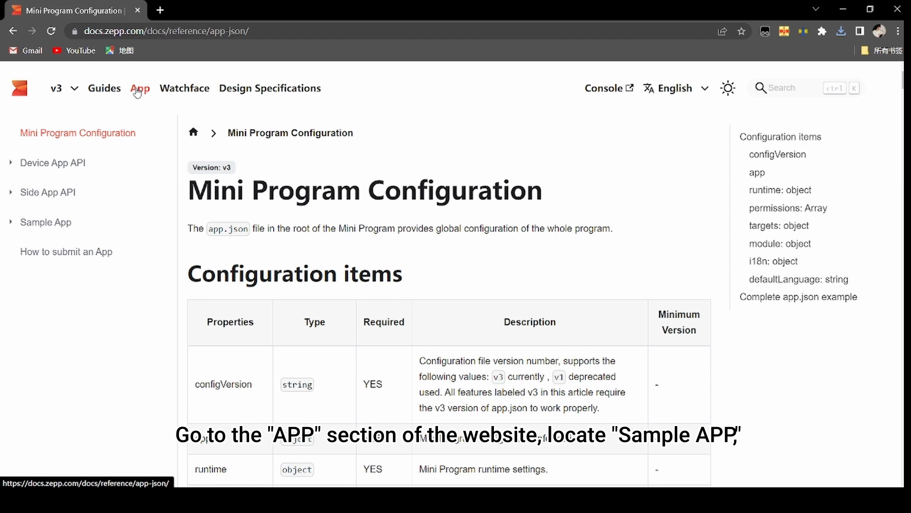
left_click(45, 223)
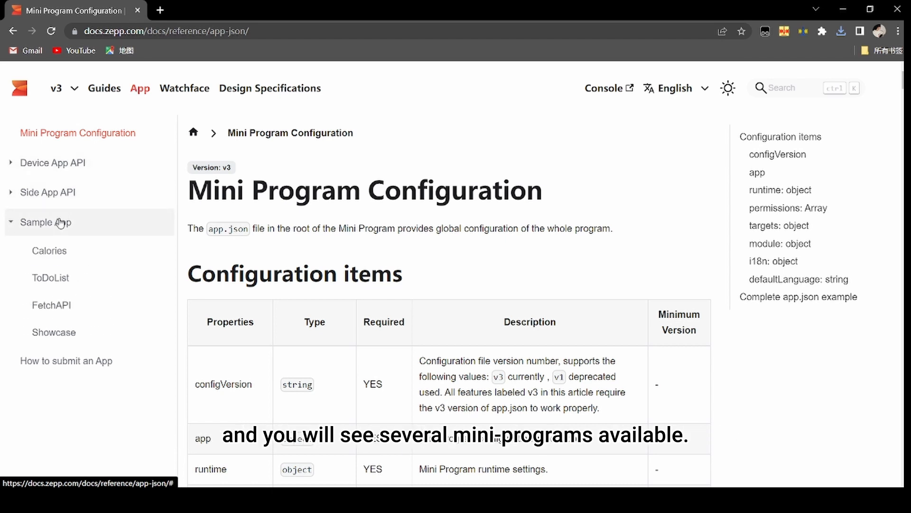
left_click(49, 251)
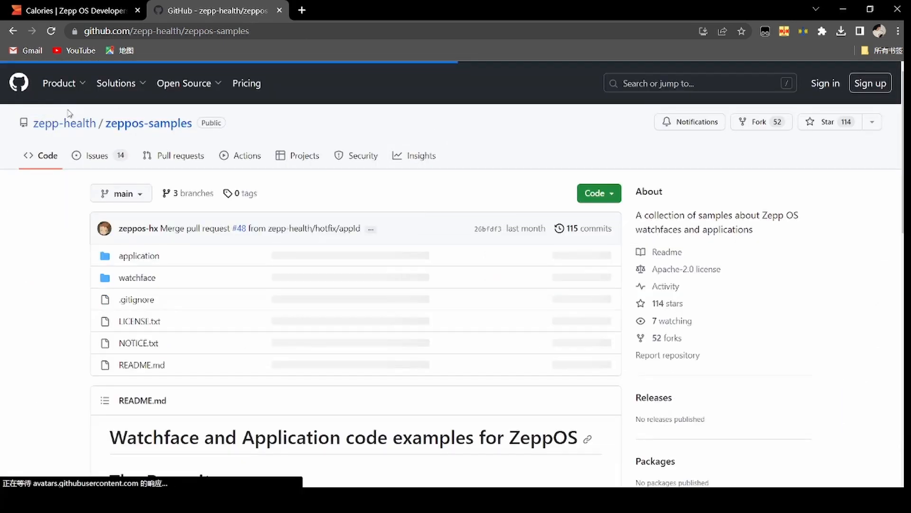
Step: Copy the zeppos-samples HTTPS clone URL from the repository's Code menu
left_click(595, 192)
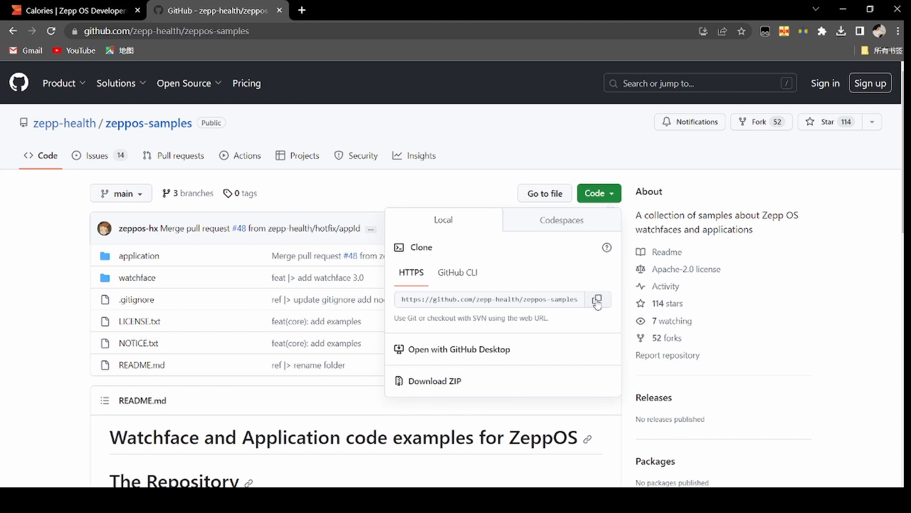
left_click(598, 299)
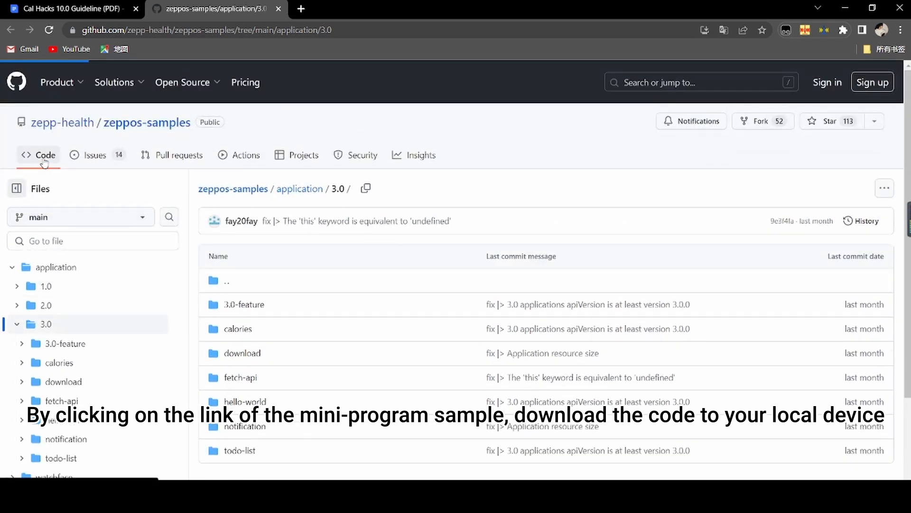
left_click(597, 193)
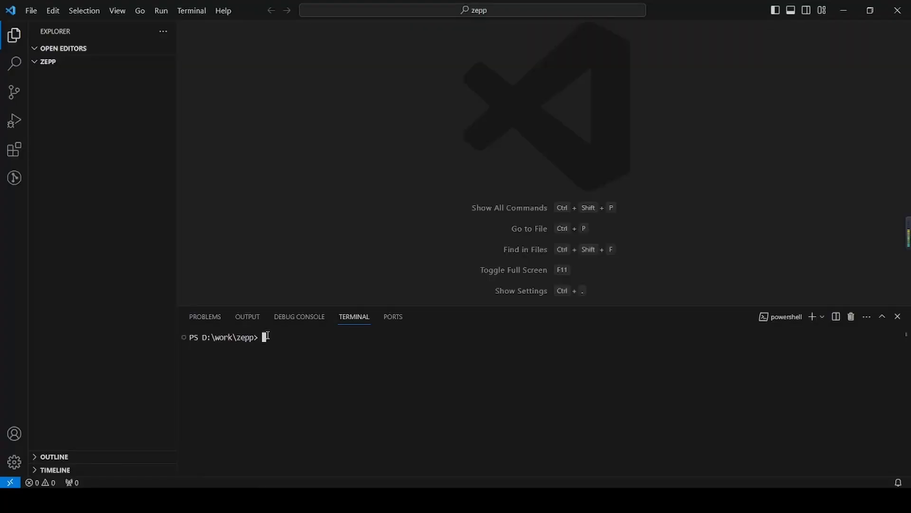
type("git clone https://github.com/zepp-health/zeppos-samples.git")
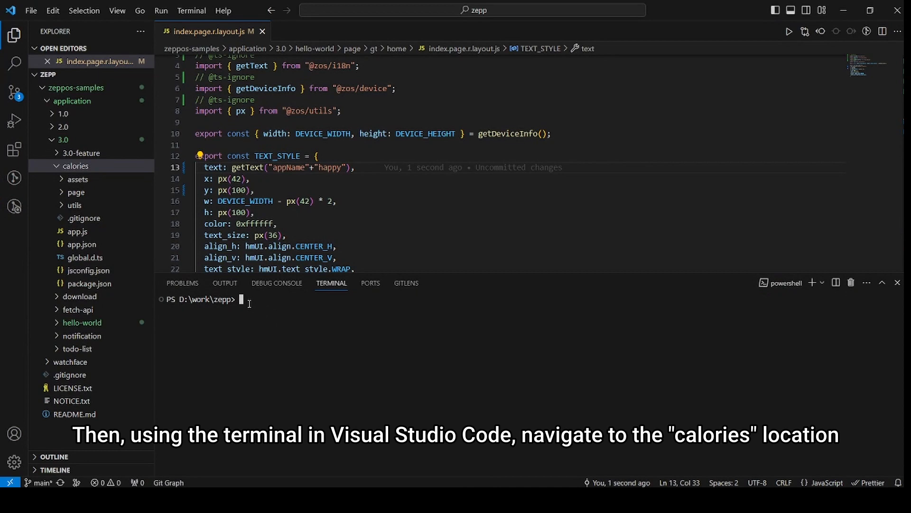
Step: Move into zeppos-samples\application\3.0\calories and run zeus dev, choosing the watch to preview
type("cd")
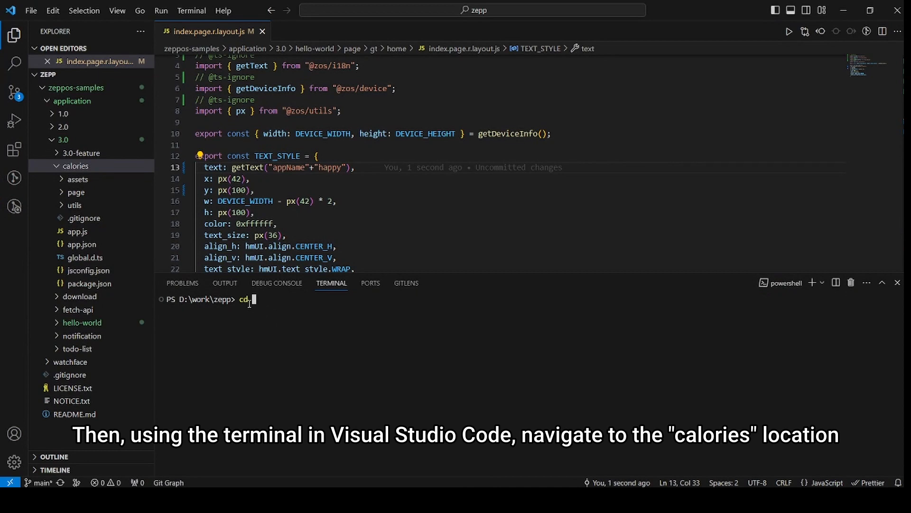
type(".\\zeppos-samples\\")
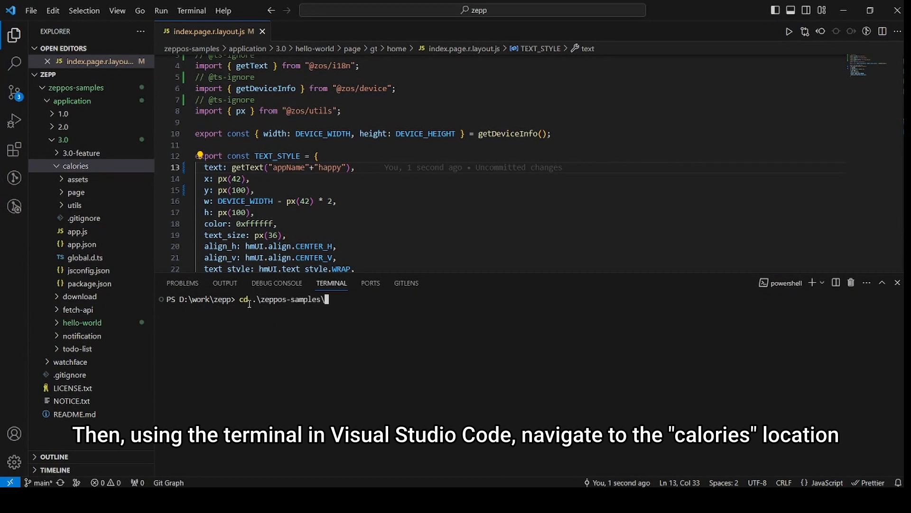
type("application\\3")
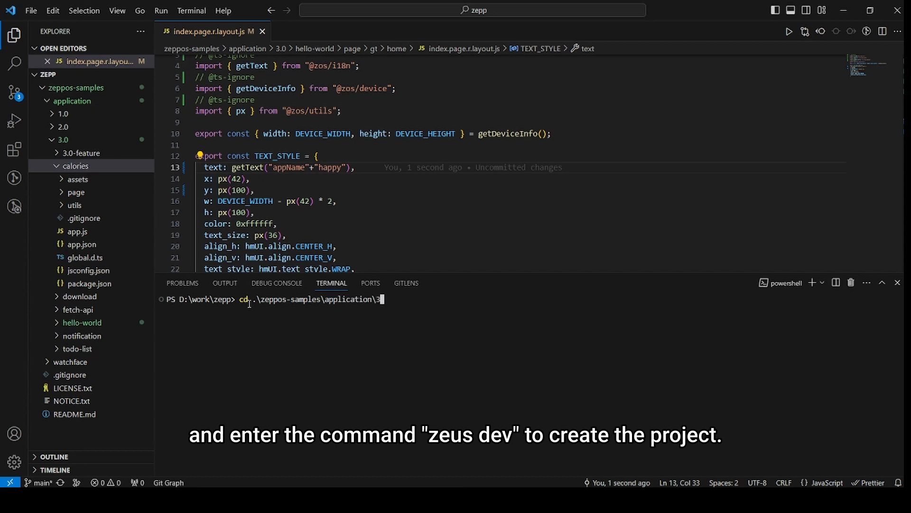
type(".0\\")
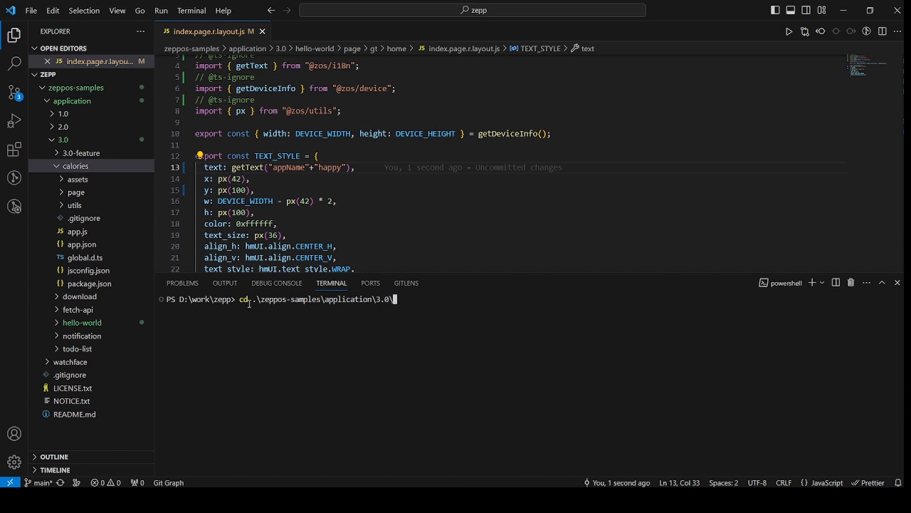
type("calories\\")
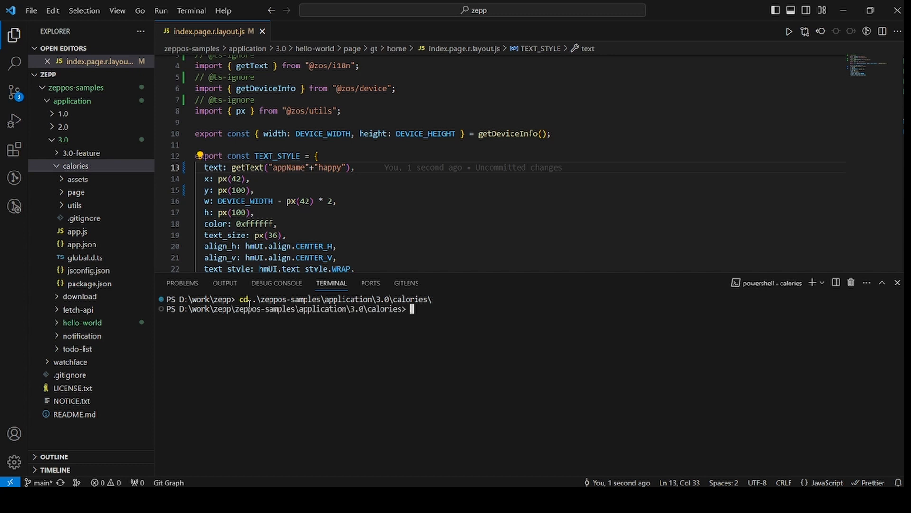
type("zeus dev")
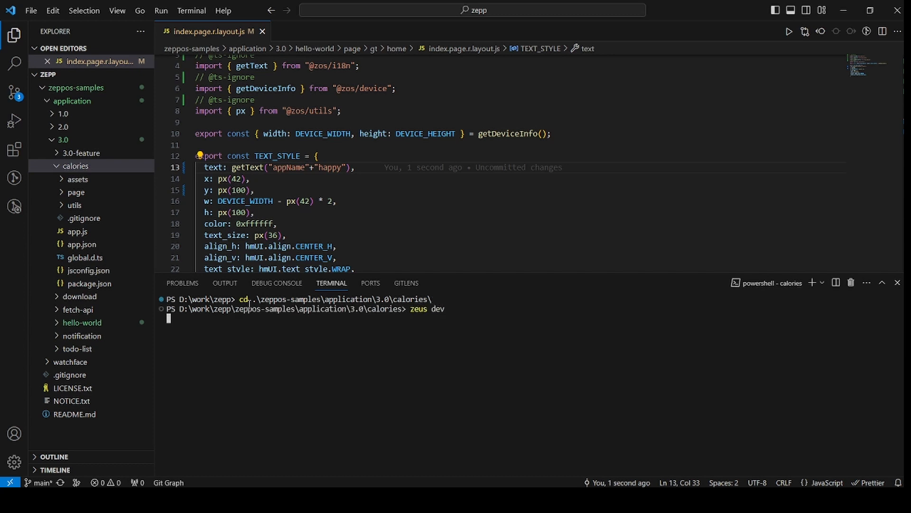
key("enter")
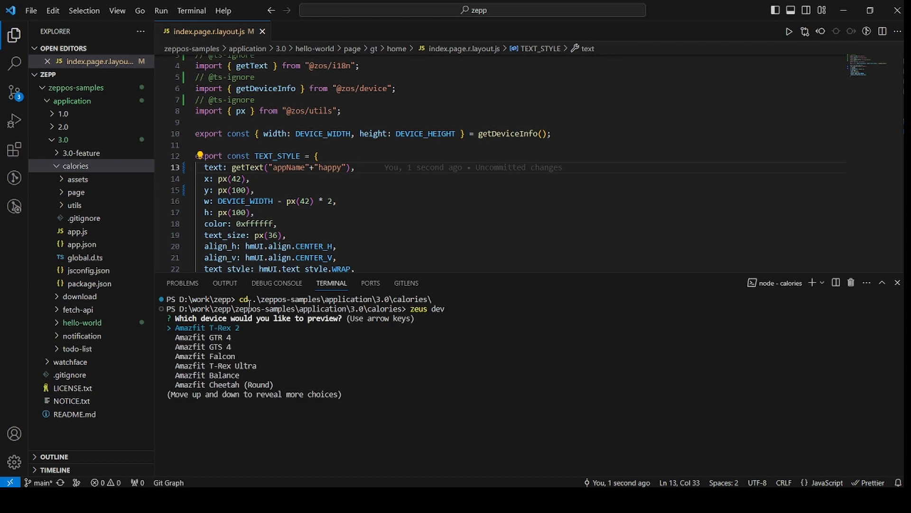
key("down")
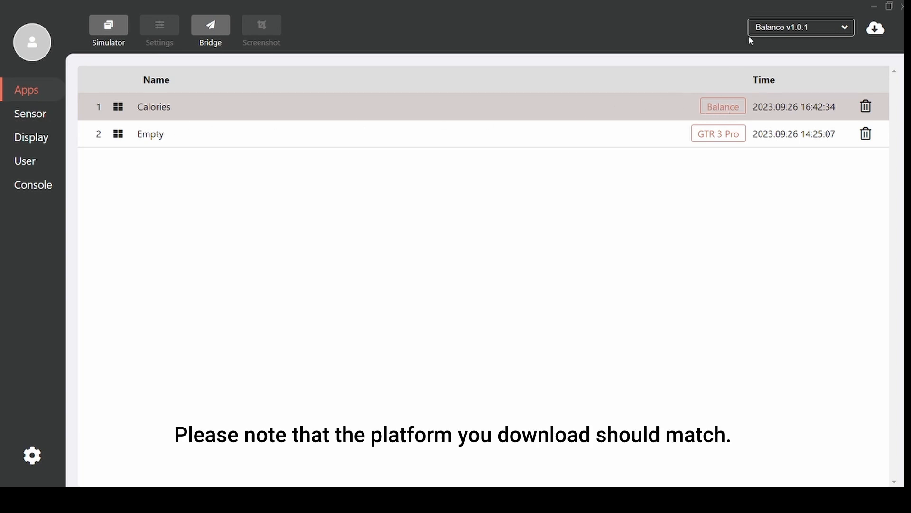
Step: Launch the simulator running Calories and move the emulator window toward the centre
left_click(108, 30)
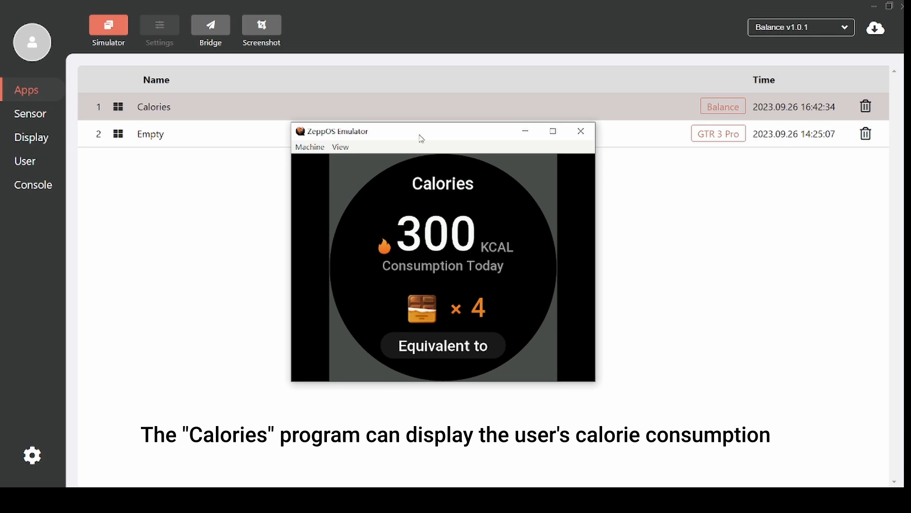
left_click_drag(419, 138, 474, 140)
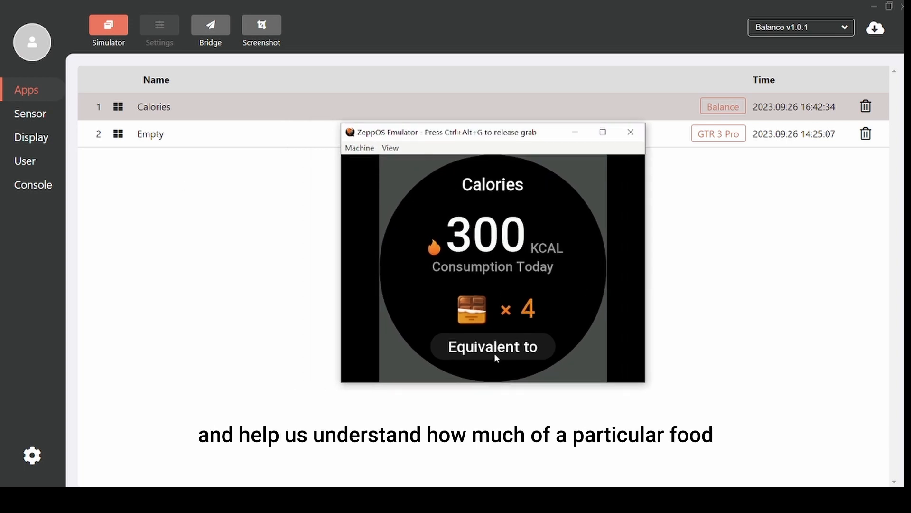
Step: Cycle the 300 KCAL 'Equivalent to' comparison through several foods
left_click(491, 346)
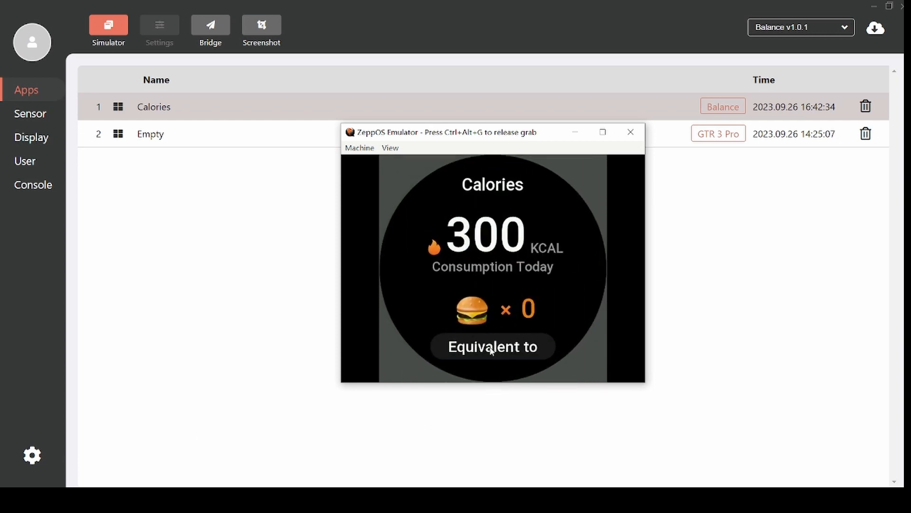
left_click(493, 345)
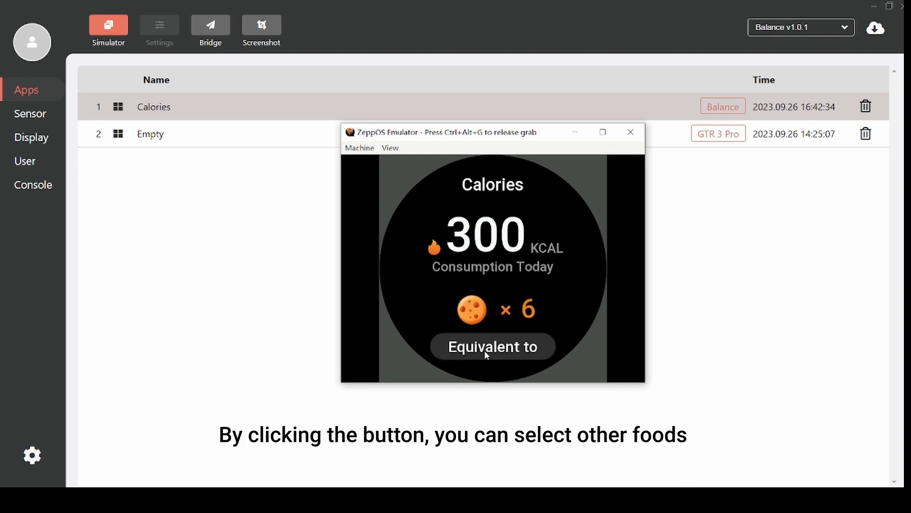
left_click(493, 347)
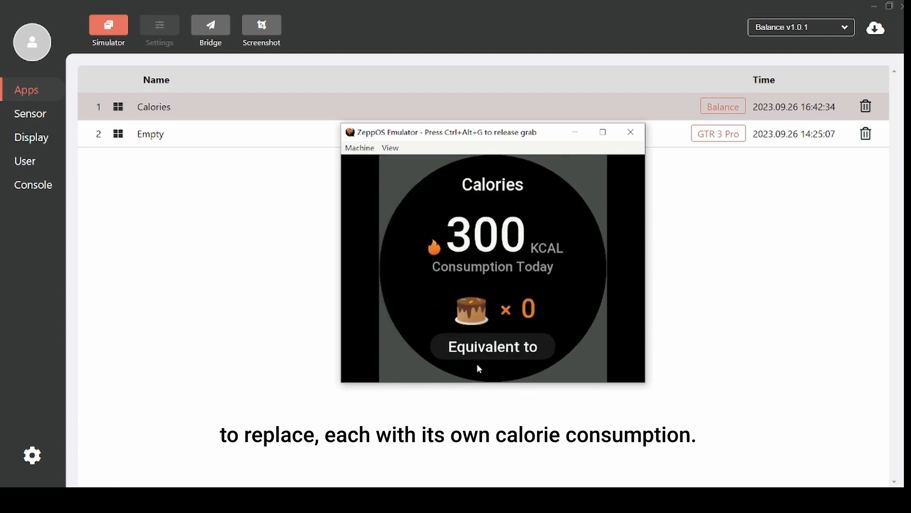
mouse_move(485, 361)
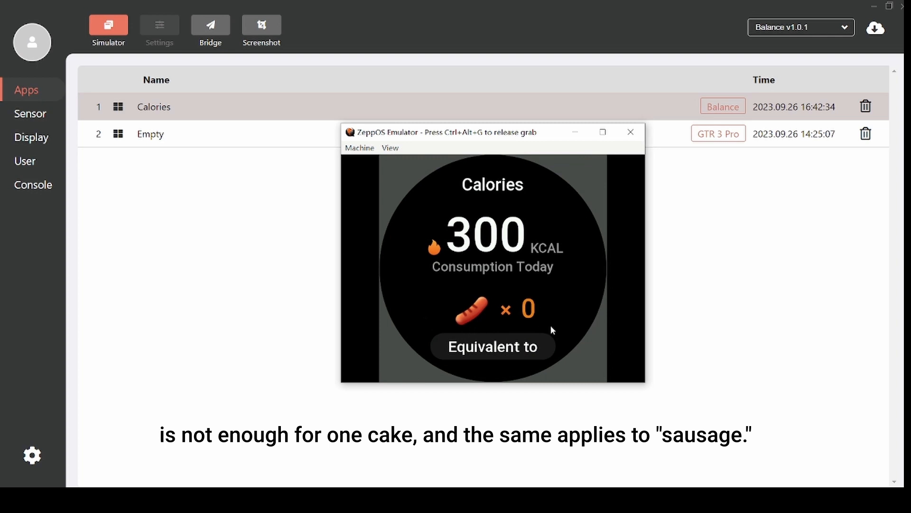
left_click(630, 132)
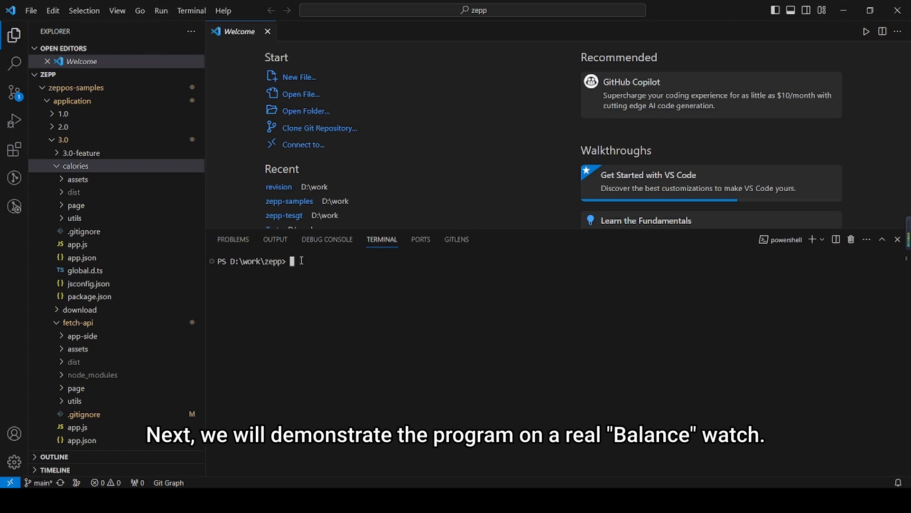
Step: Move into the calories sample folder and run zeus preview to get a QR code
type("cd")
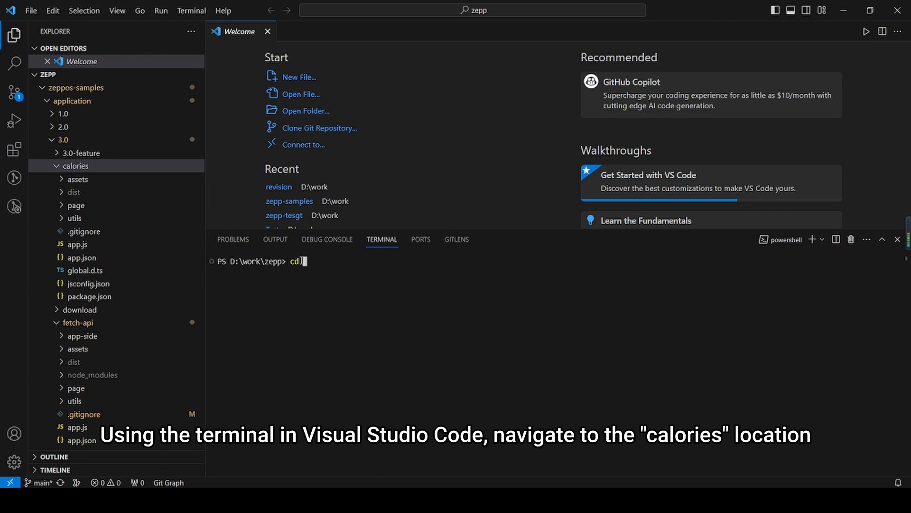
type(".\\zeppos-samples\\application\\3.0\\")
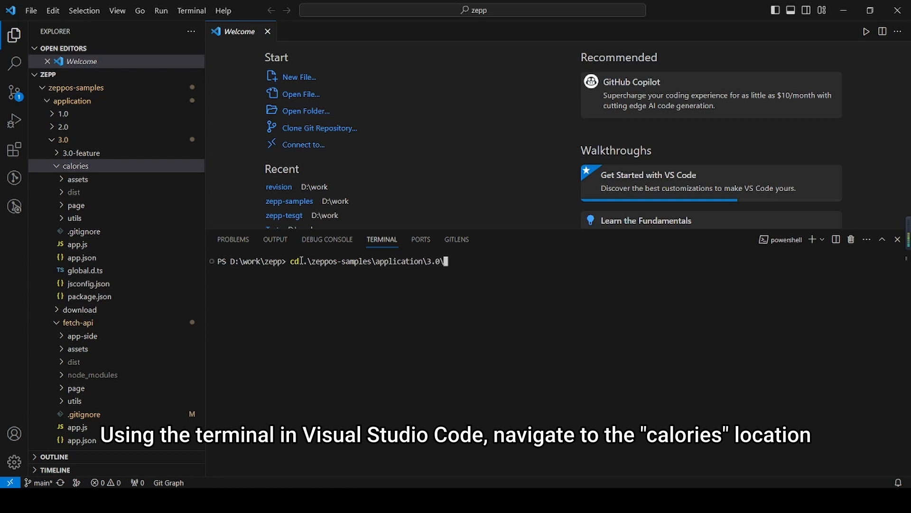
key("Enter")
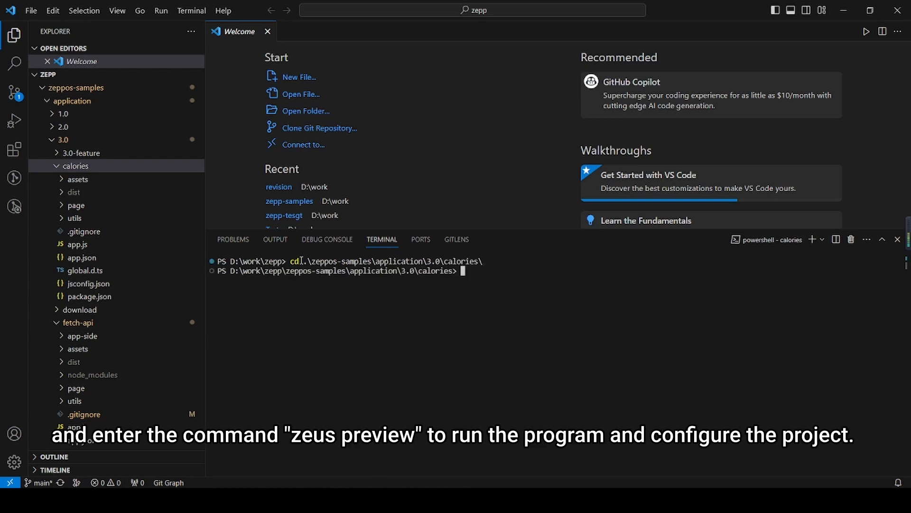
type("zeus prev")
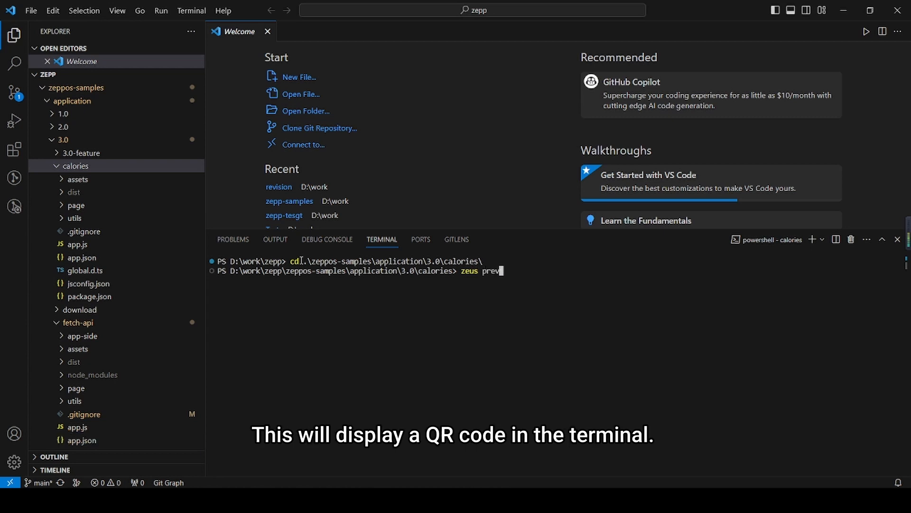
key("Enter")
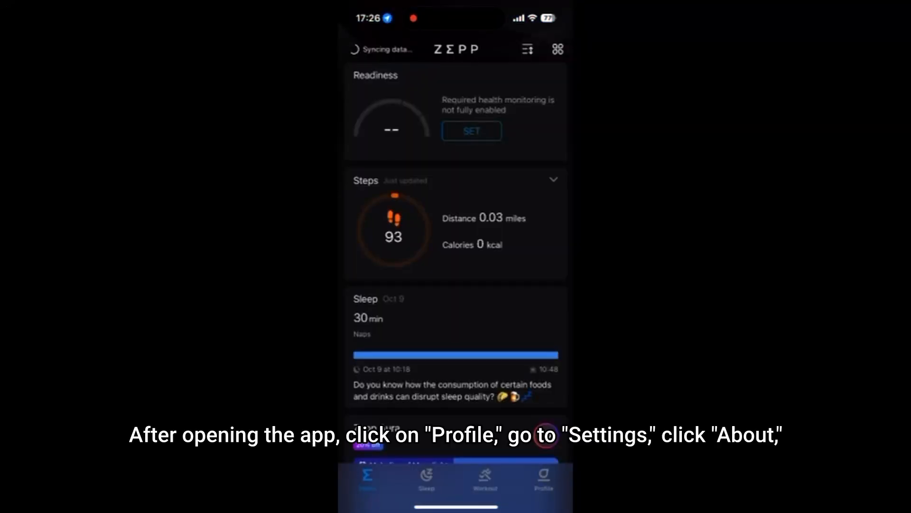
Step: Enable Developer Mode from the Zepp logo on Profile > Settings > About
left_click(542, 480)
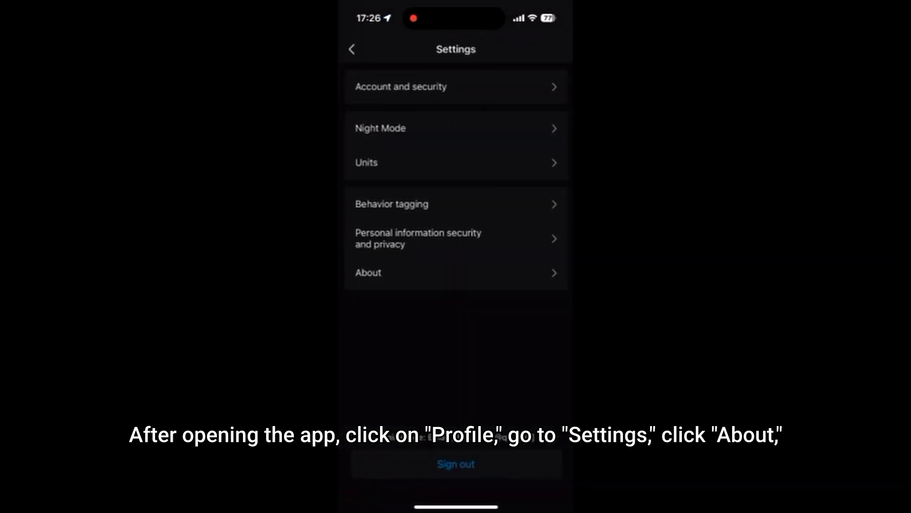
left_click(456, 273)
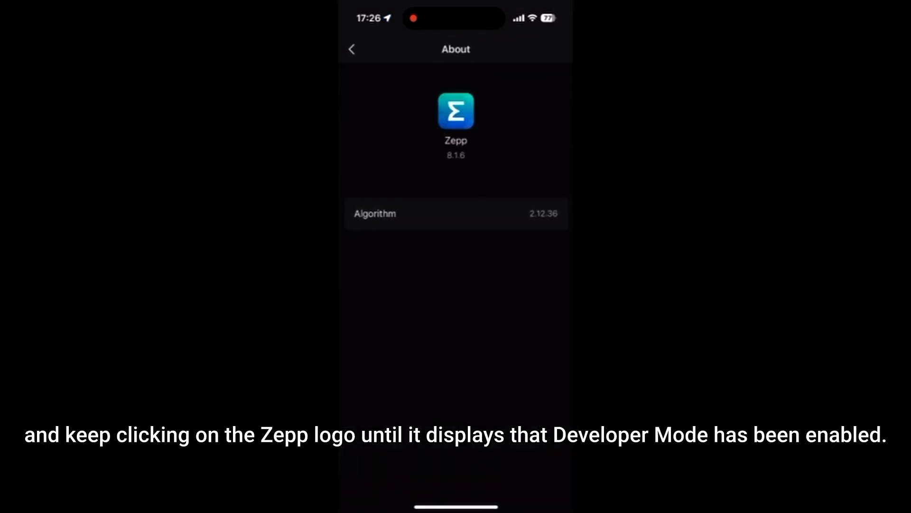
left_click(454, 110)
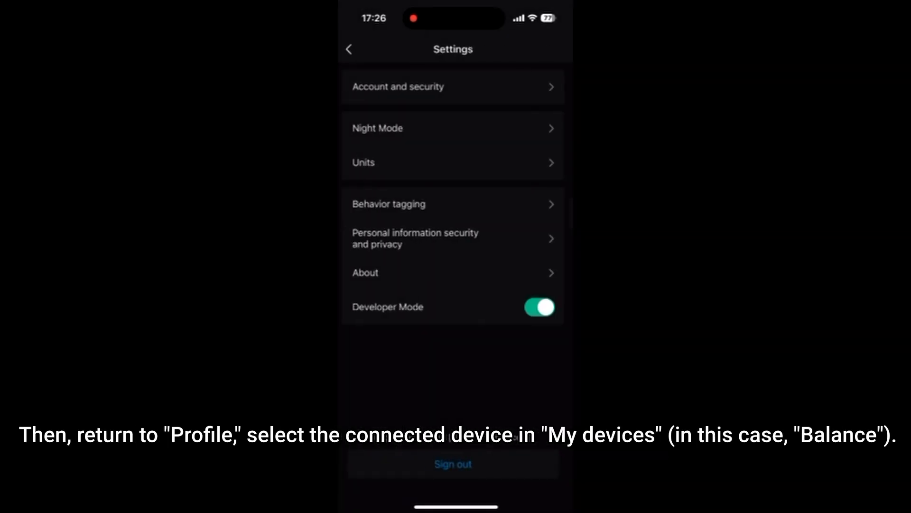
Step: Return to the profile page and open the Amazfit Balance device page
left_click(350, 49)
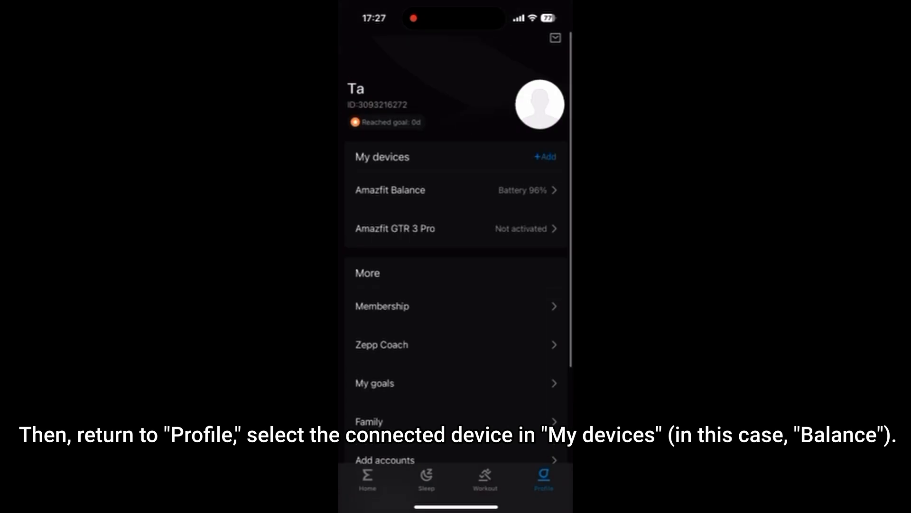
left_click(391, 190)
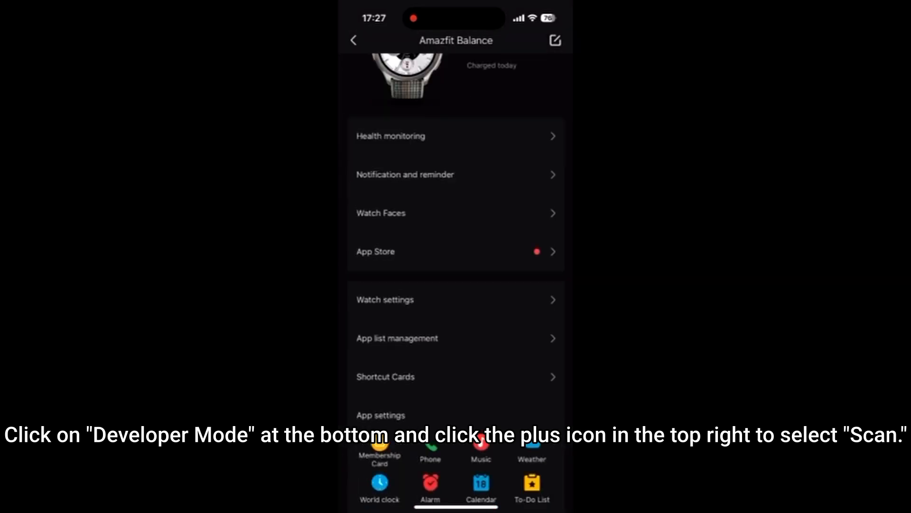
Step: Reach the Balance's Developer Mode Mini Program list and reveal the Scan and Bridge options
scroll("down", 3)
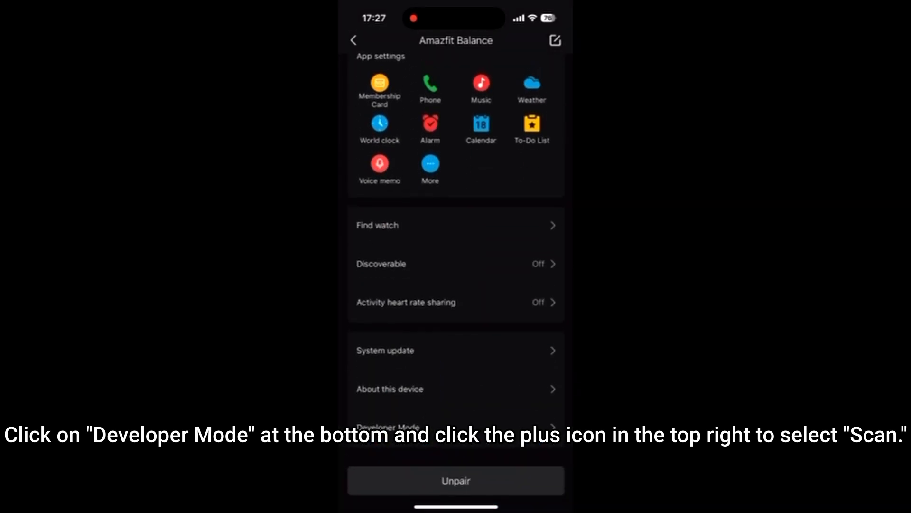
left_click(386, 426)
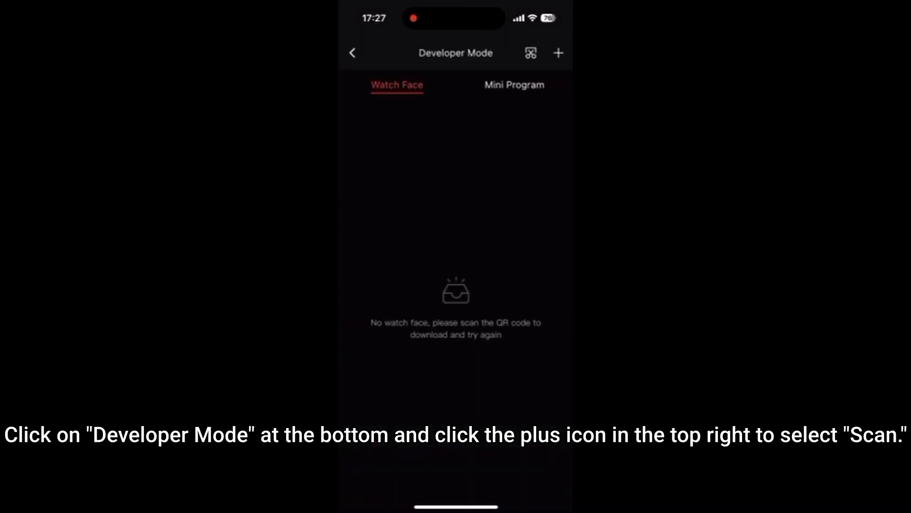
left_click(514, 84)
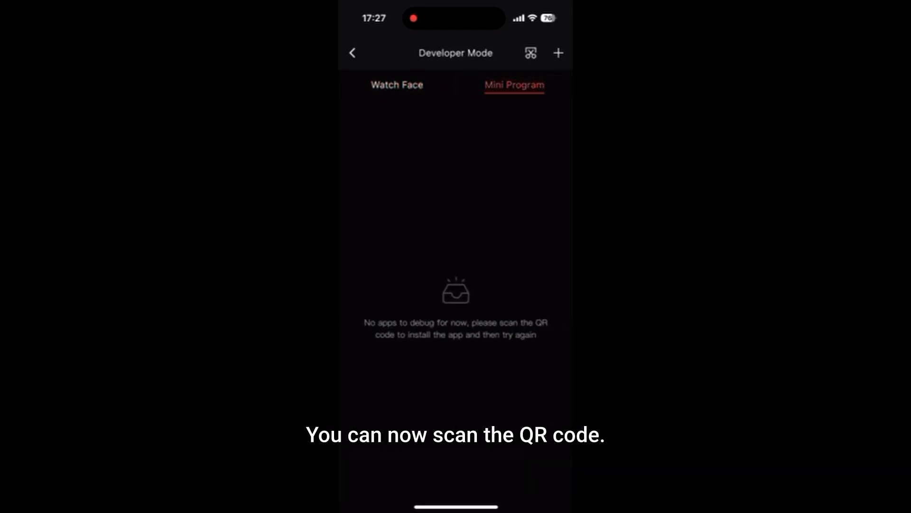
left_click(558, 53)
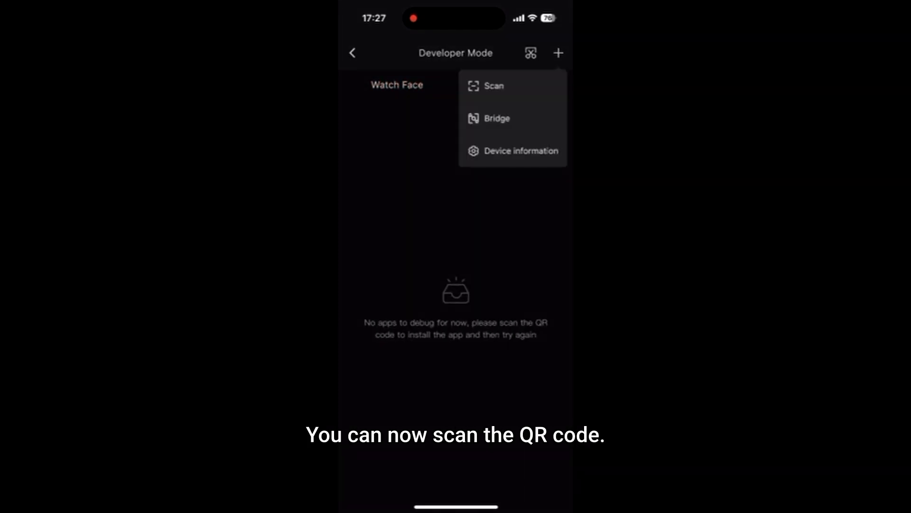